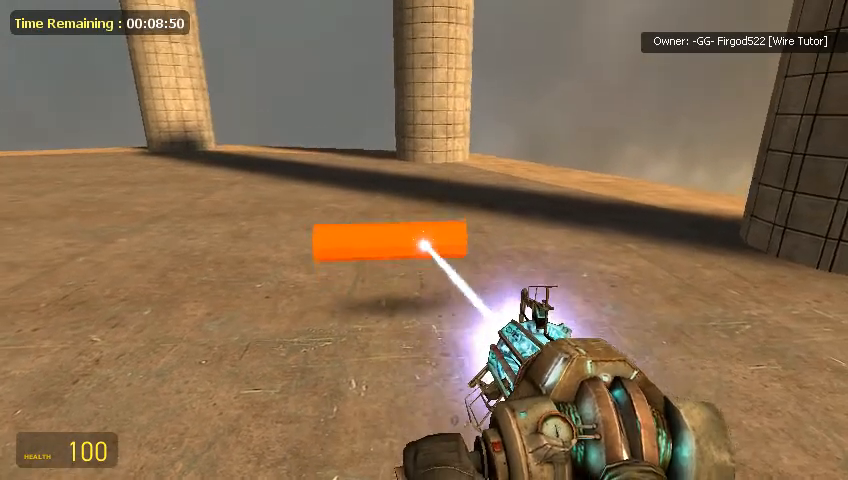
Open the spawn menu to reach the Wire Chip - Expression 2 tool
{"action": "key", "text": "q"}
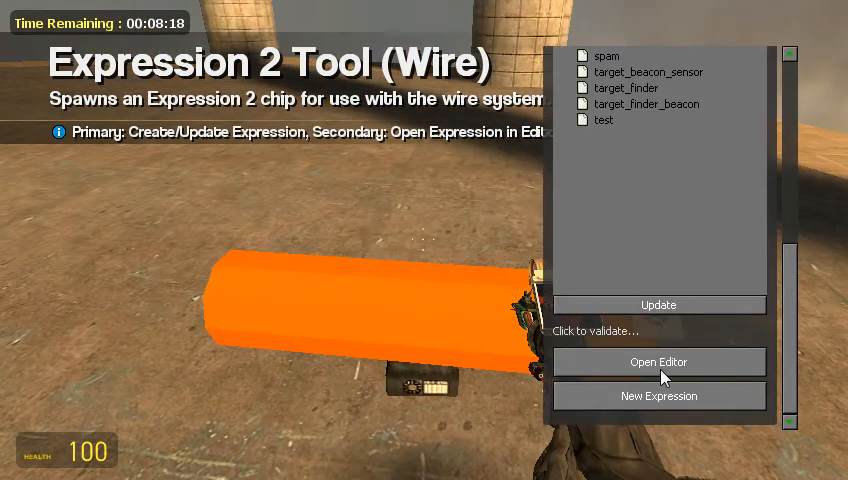
Name the chip GPS and declare outputs X, Y, Z and Pos:vector
{"action": "left_click", "coordinate": [658, 362]}
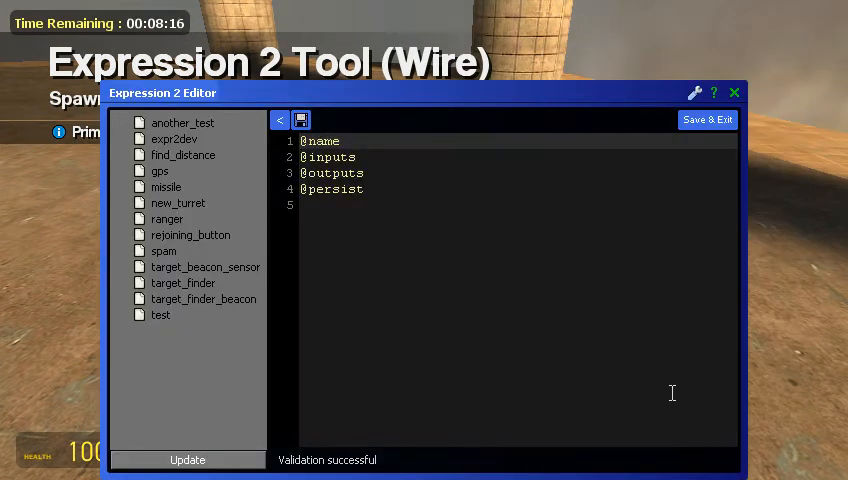
{"action": "left_click", "coordinate": [350, 140]}
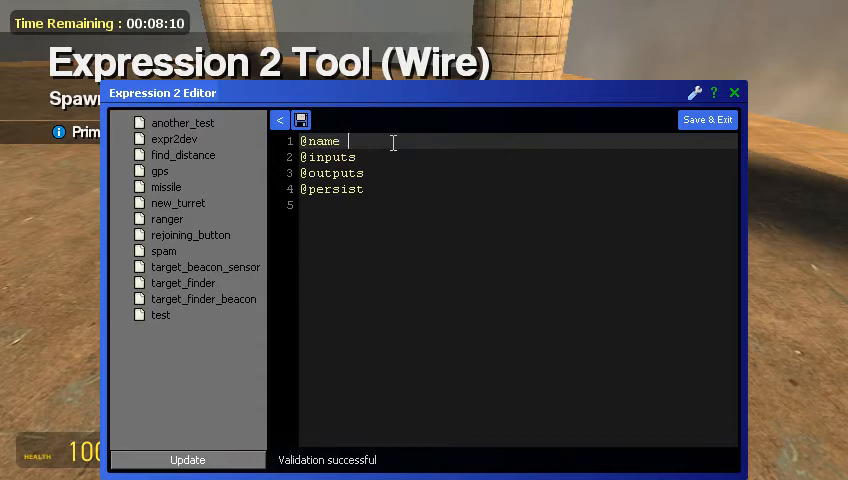
{"action": "type", "text": "GPS"}
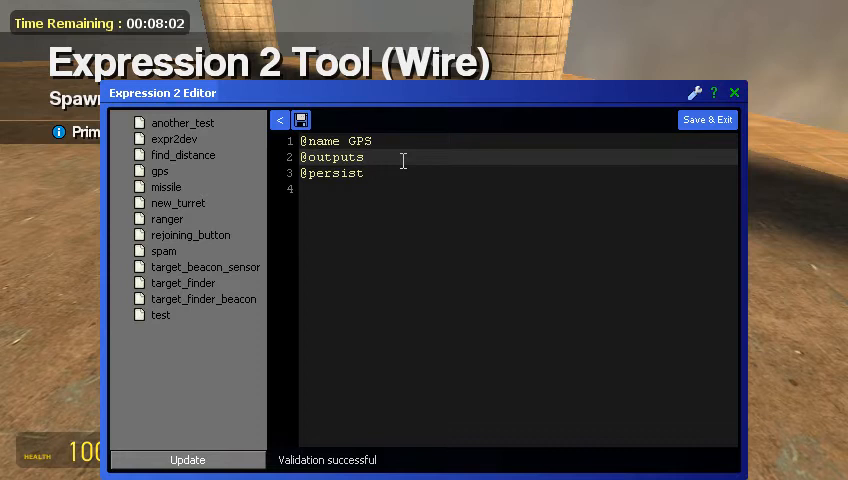
{"action": "type", "text": "X Y Z P"}
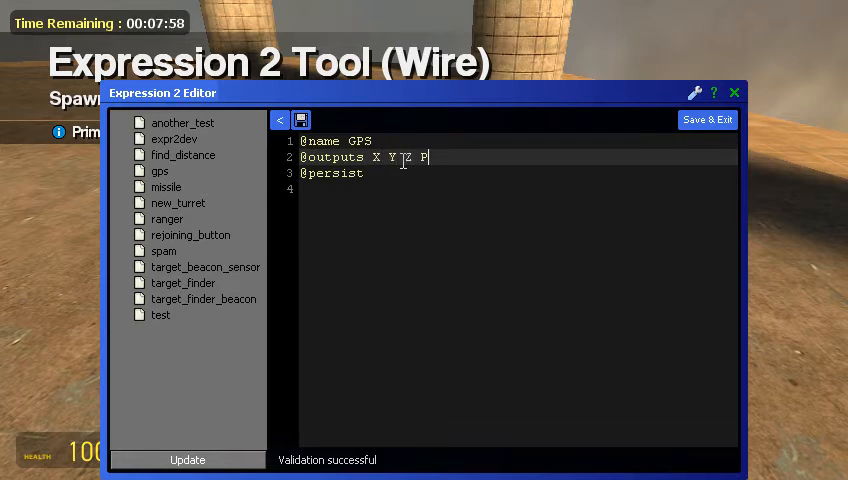
{"action": "type", "text": "os:vector"}
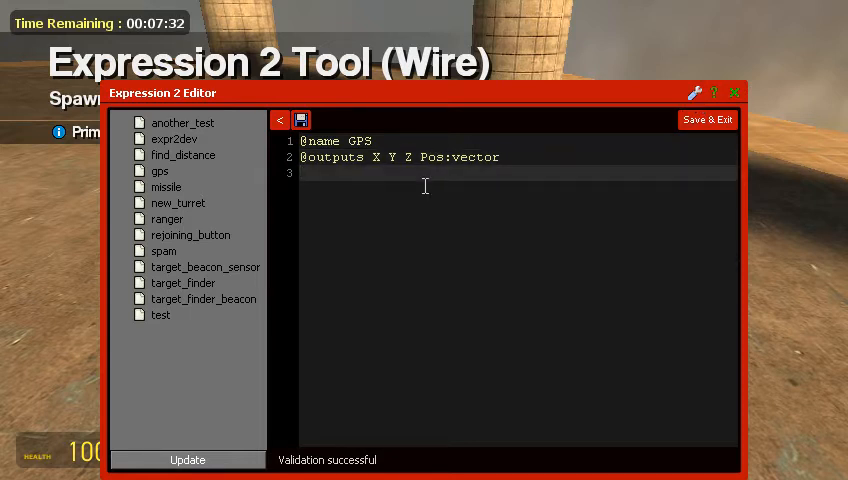
Add interval(5) after trying smaller values, and start the next line with Pos
{"action": "type", "text": "interval"}
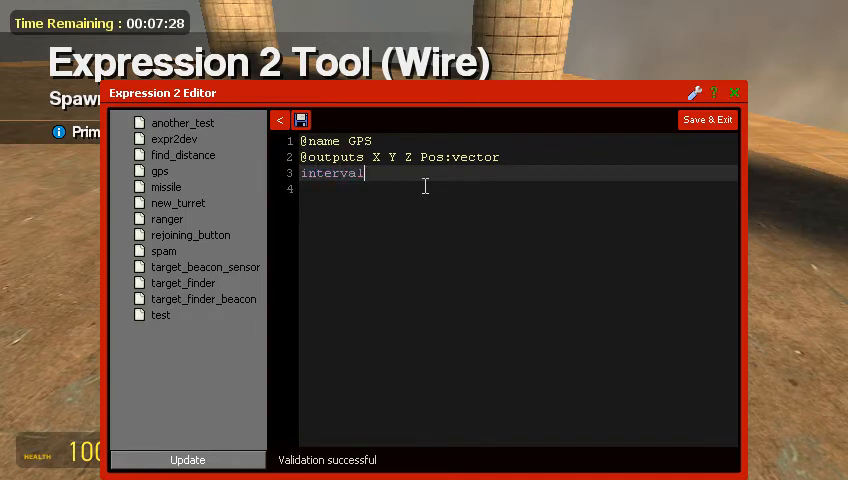
{"action": "type", "text": "("}
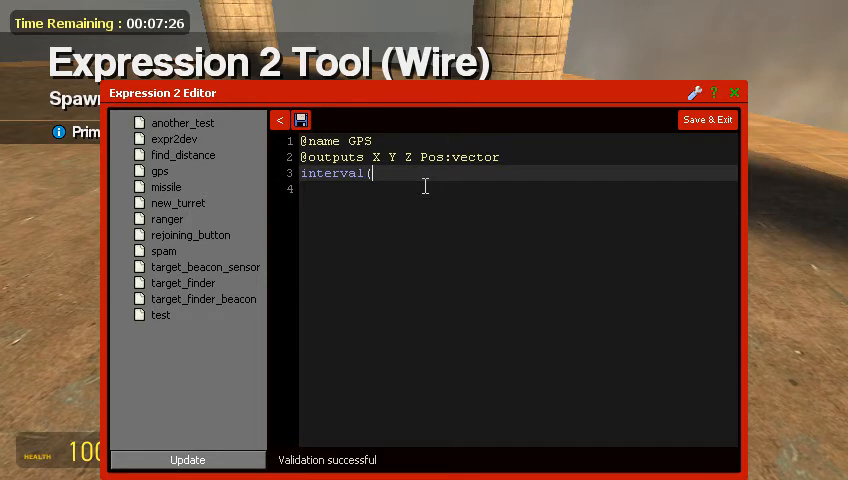
{"action": "type", "text": "0.000"}
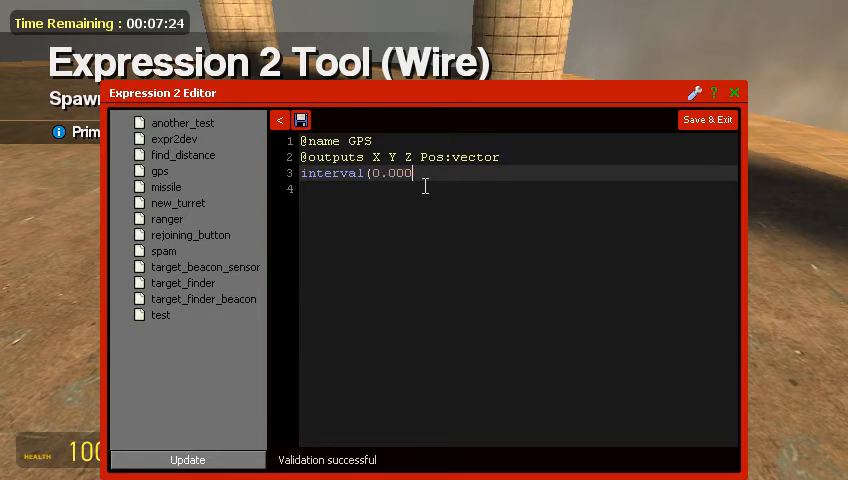
{"action": "type", "text": "1"}
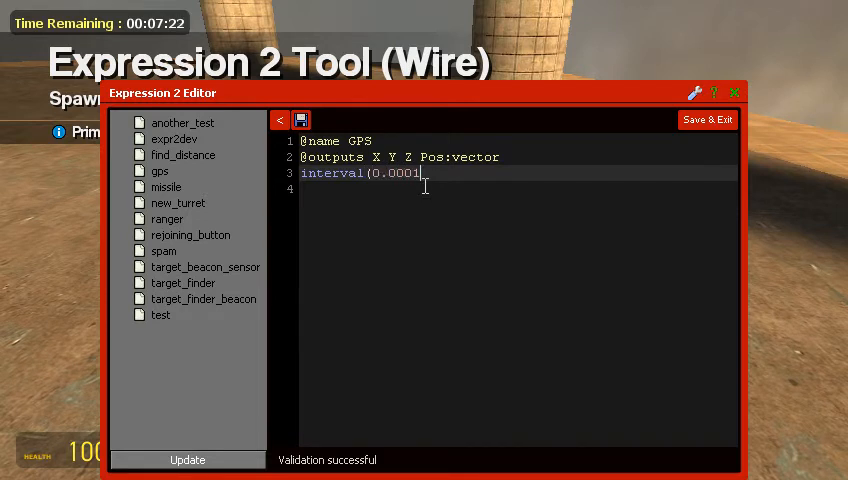
{"action": "key", "text": "BackSpace"}
{"action": "type", "text": "5"}
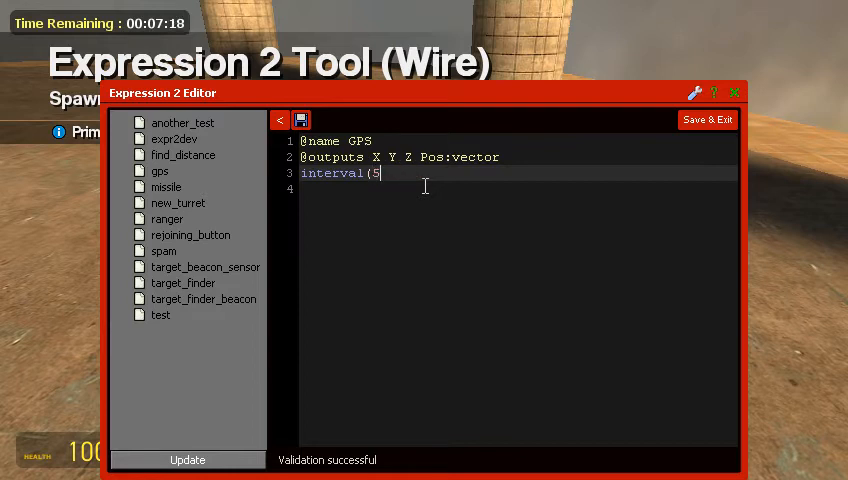
{"action": "type", "text": ")"}
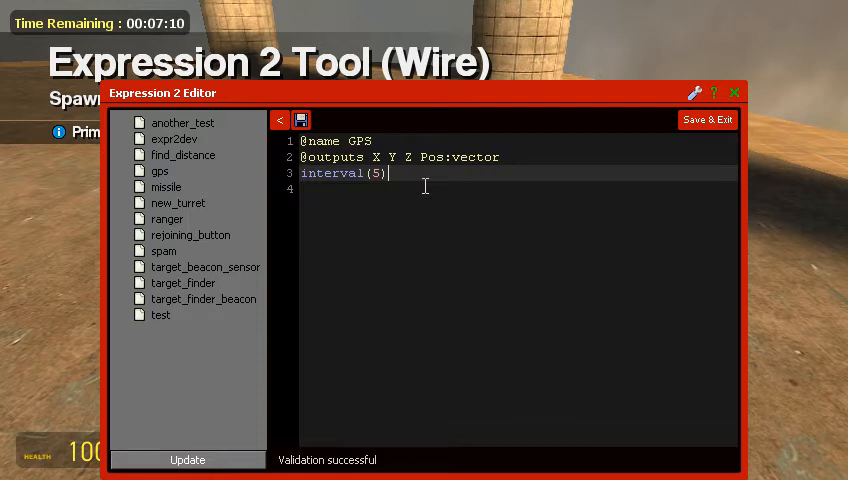
{"action": "type", "text": "0.001"}
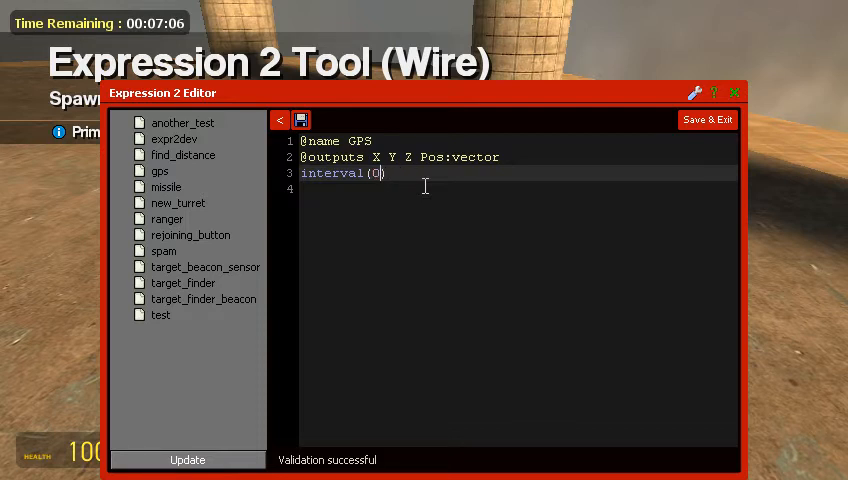
{"action": "type", "text": "5"}
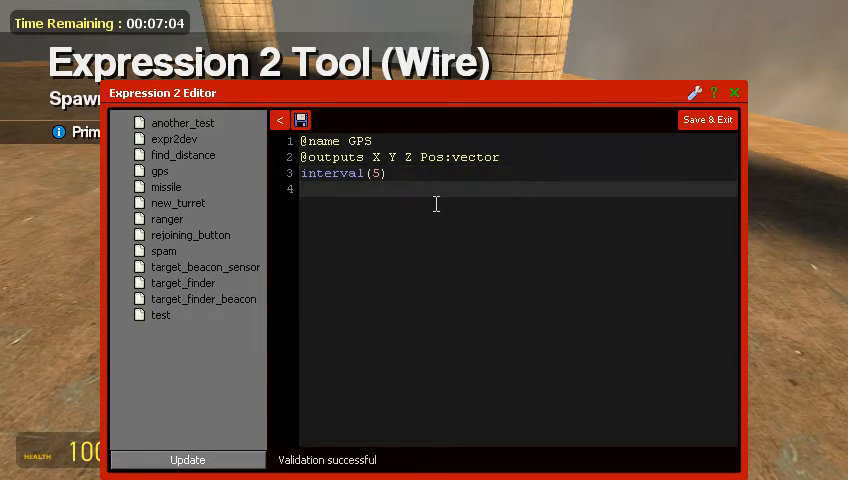
{"action": "type", "text": "Pos"}
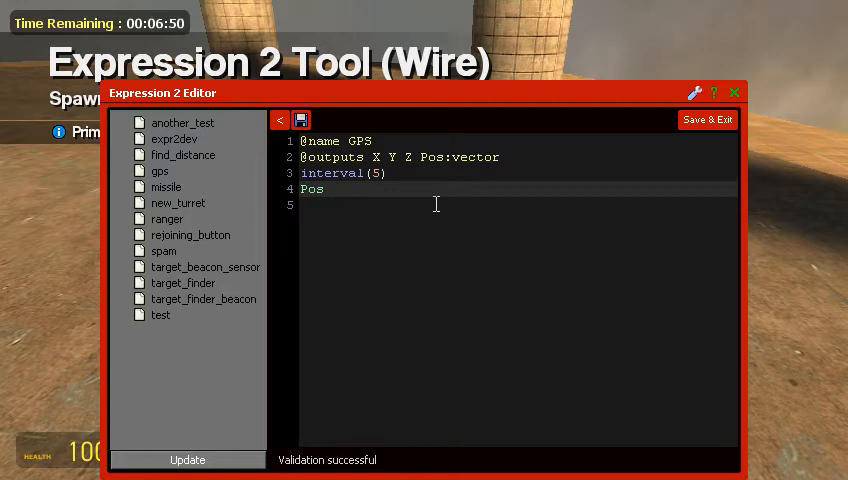
Set Pos to entity():pos() and X to Pos:x()
{"action": "type", "text": "=entity"}
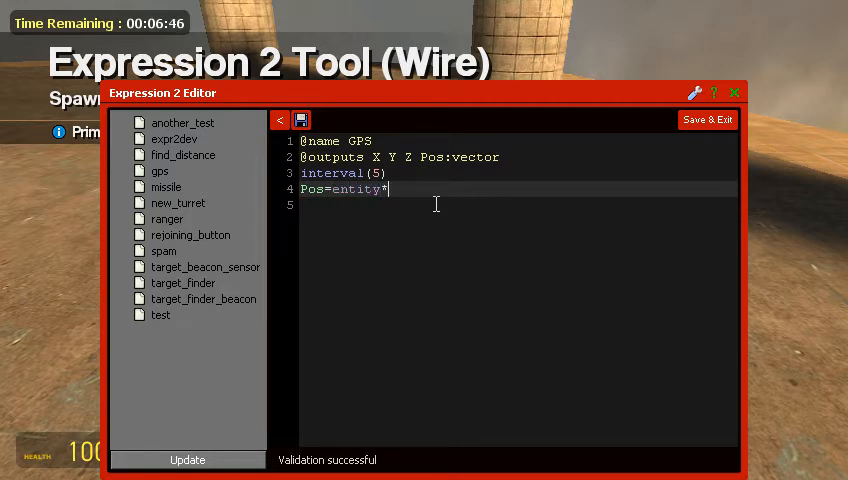
{"action": "type", "text": "():"}
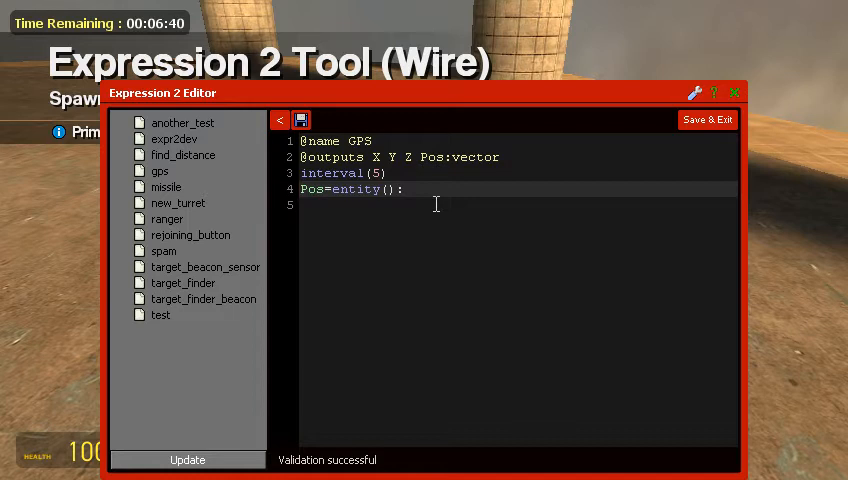
{"action": "type", "text": "pos()"}
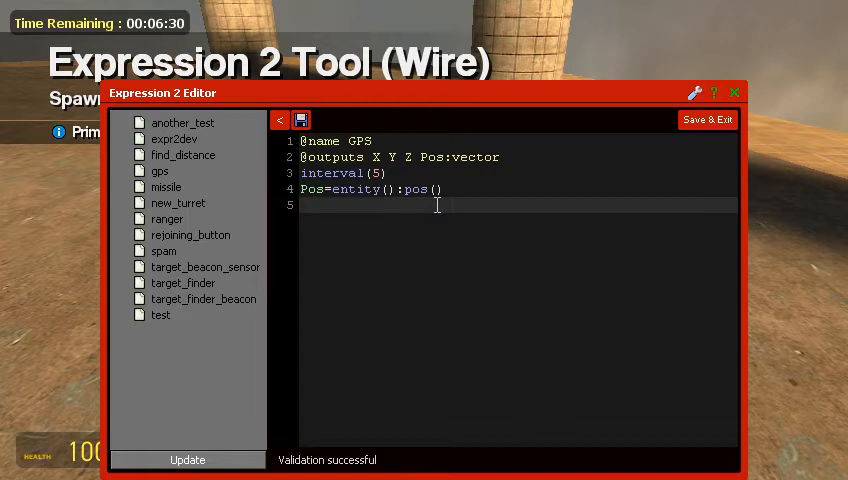
{"action": "type", "text": "X"}
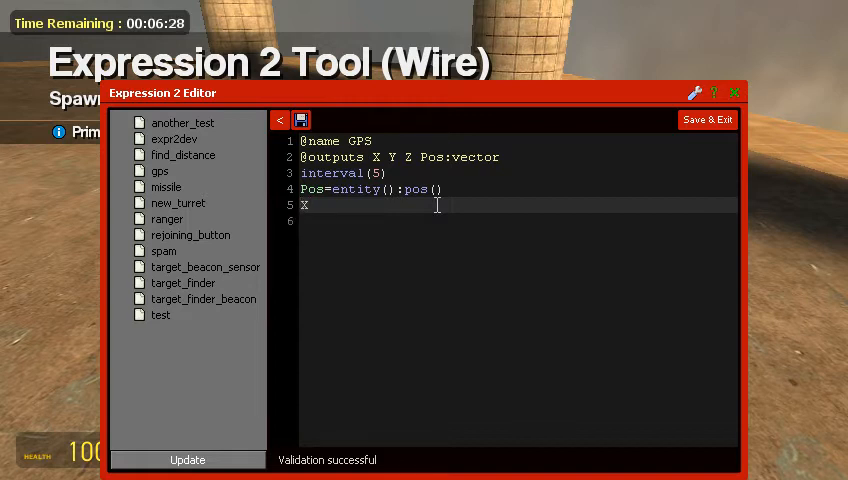
{"action": "type", "text": "=Pos"}
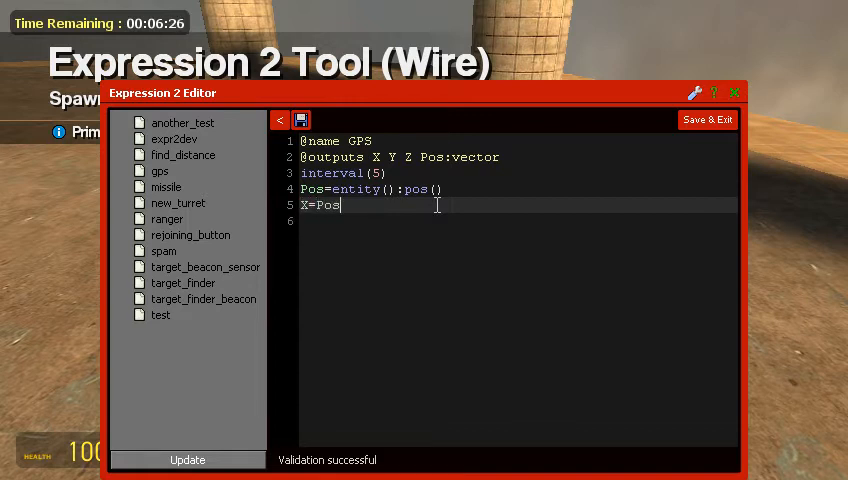
{"action": "type", "text": ":x()"}
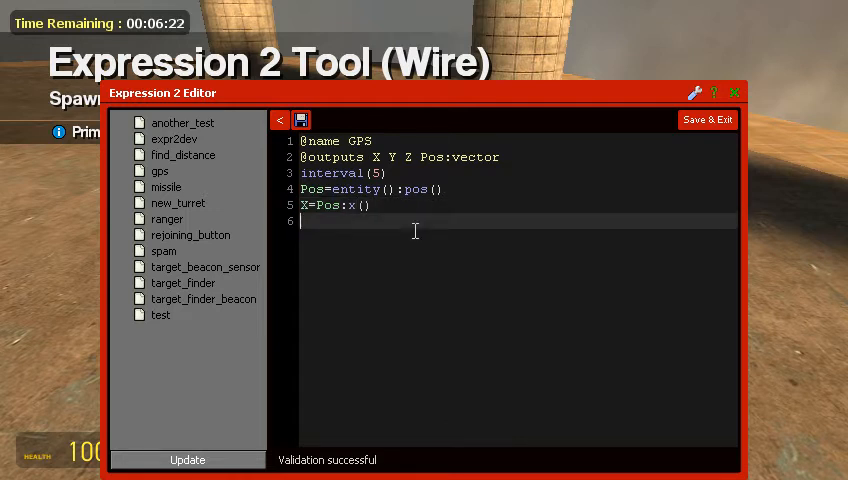
Assign Y from Pos:y() and Z from Pos:z()
{"action": "type", "text": "Y"}
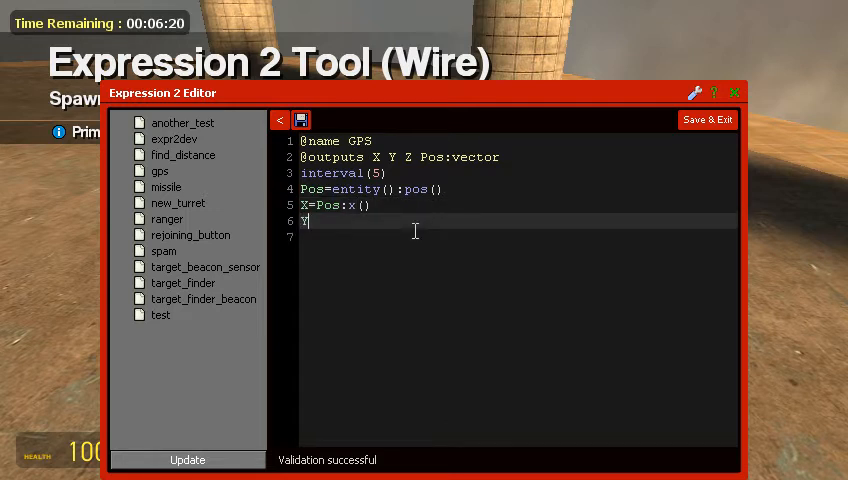
{"action": "type", "text": "=Pos"}
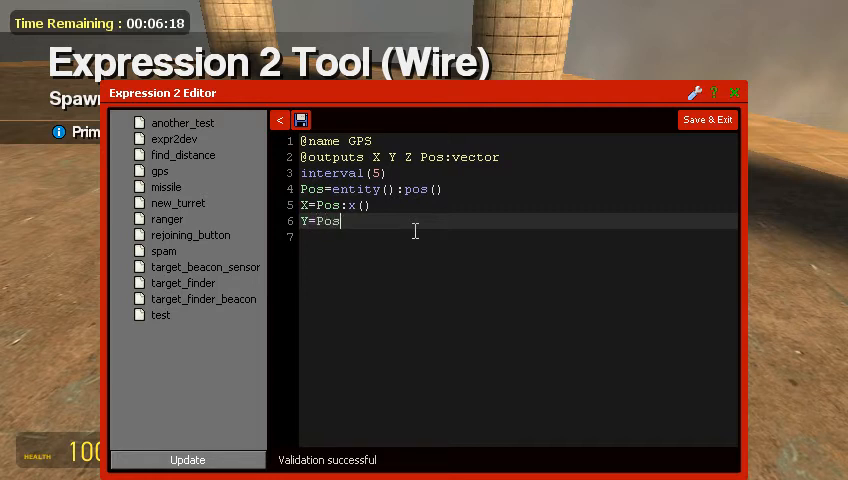
{"action": "type", "text": "y("}
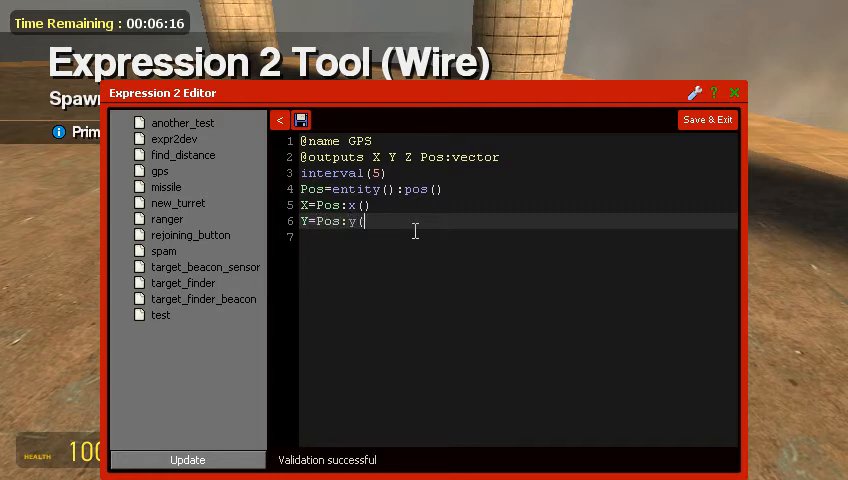
{"action": "type", "text": "Z"}
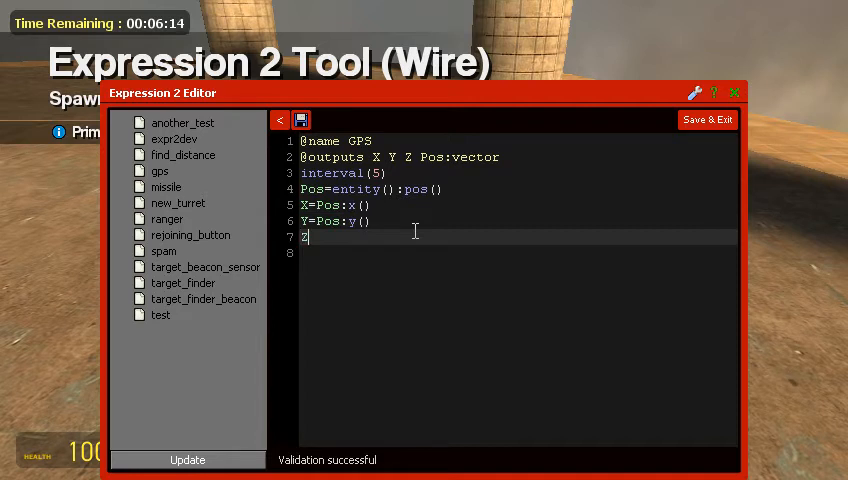
{"action": "type", "text": "=Pos"}
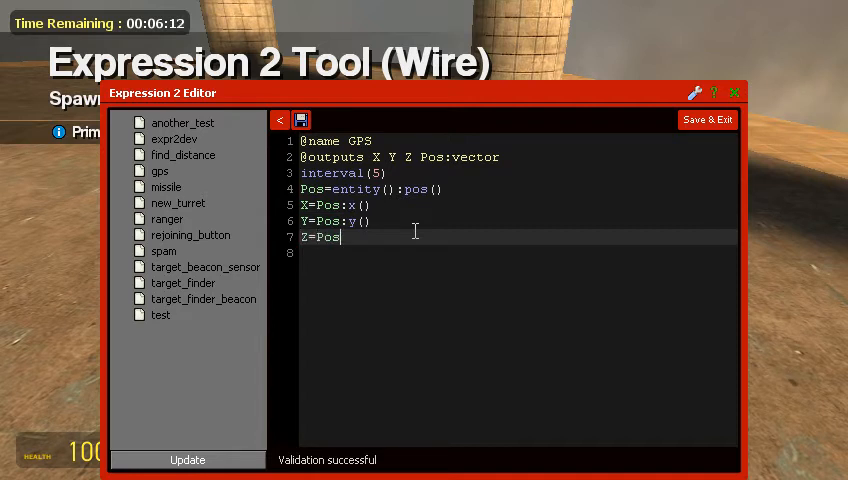
{"action": "type", "text": ":"}
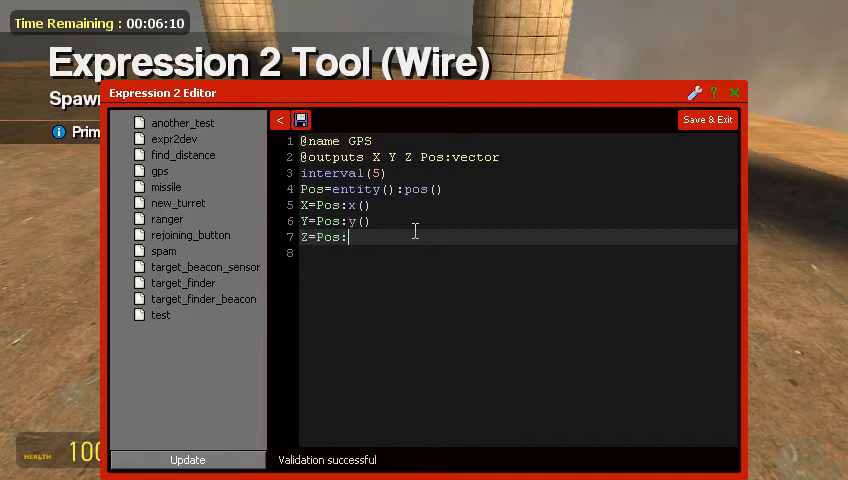
{"action": "type", "text": "z()"}
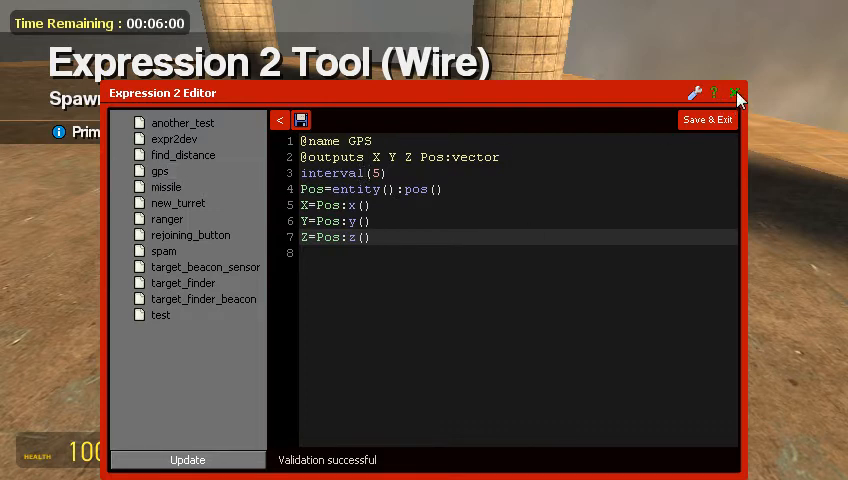
{"action": "mouse_move", "coordinate": [707, 119]}
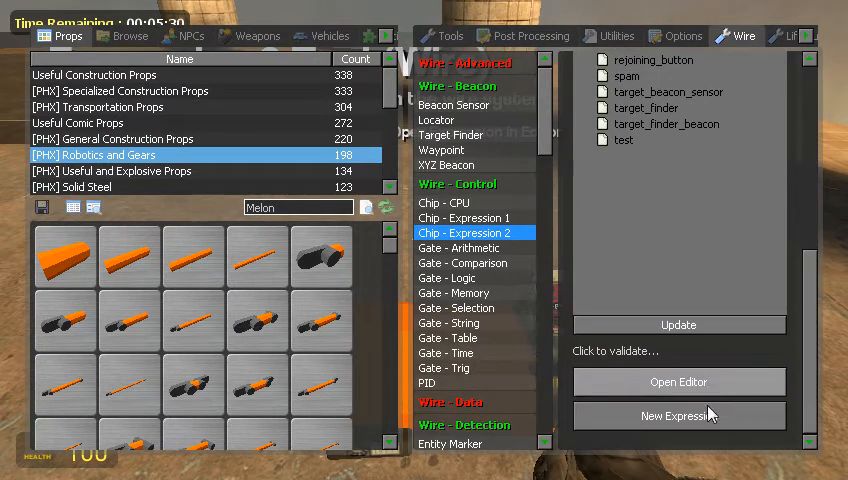
Start a new blank Expression 2 chip template in the editor
{"action": "left_click", "coordinate": [677, 382]}
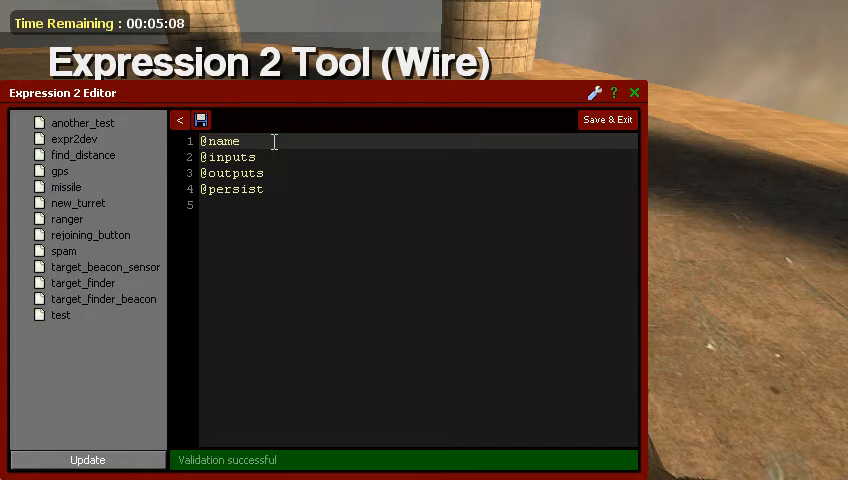
Name the chip 'Target Finder Beacon' and declare a TargetE:entity output
{"action": "type", "text": "T"}
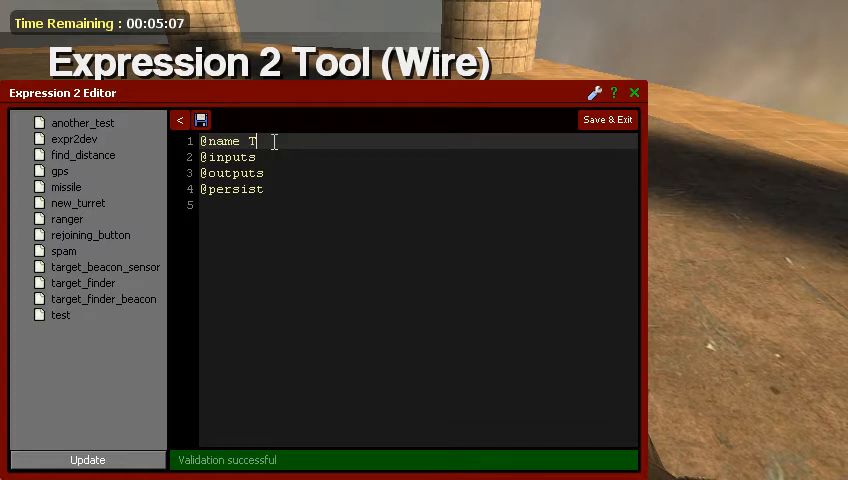
{"action": "type", "text": "arget"}
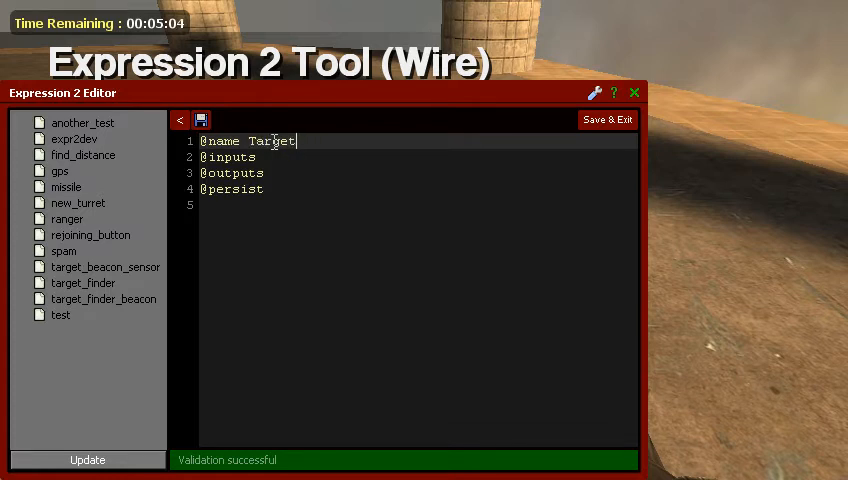
{"action": "type", "text": "Finder Beacon"}
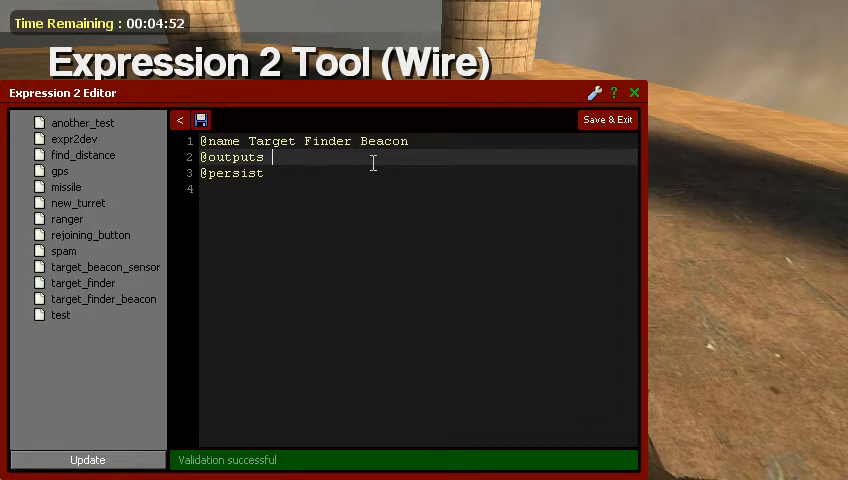
{"action": "type", "text": "Target"}
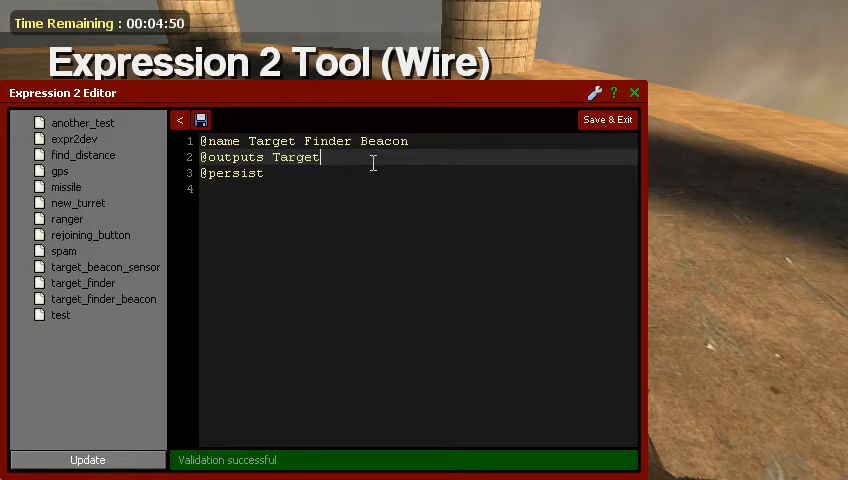
{"action": "type", "text": "E:entity"}
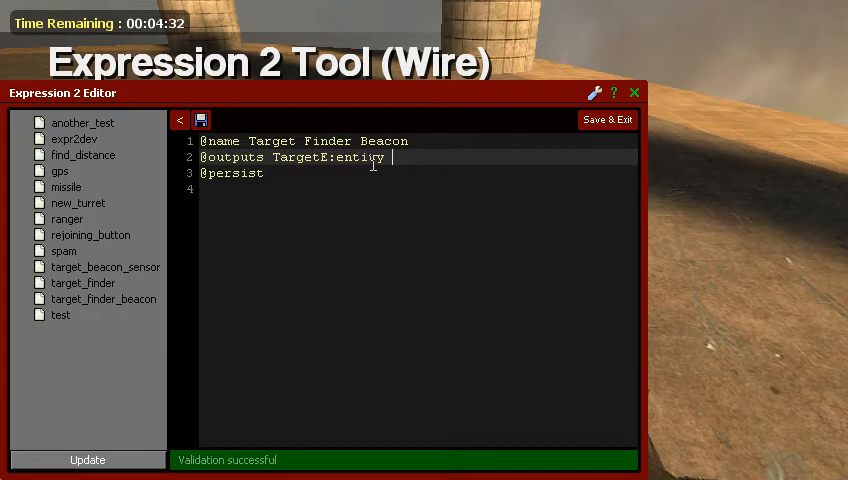
Add Dist, PosX, PosY, PosZ and Targ to the outputs
{"action": "type", "text": "Dis"}
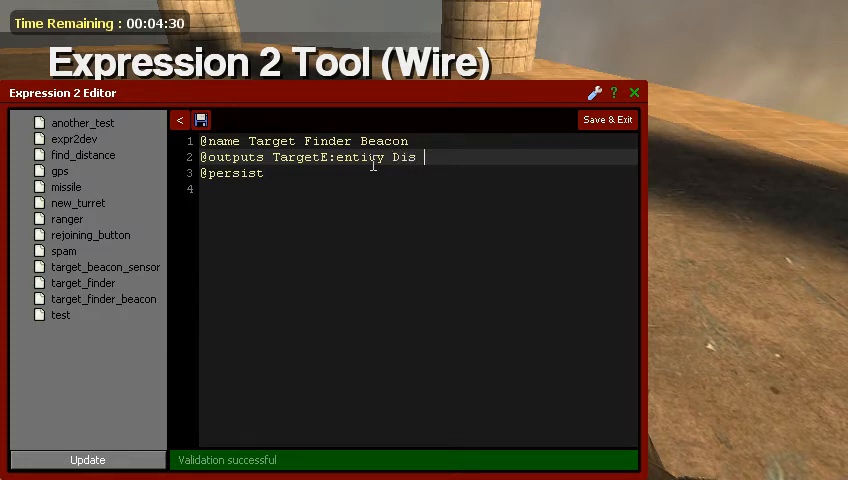
{"action": "type", "text": "t"}
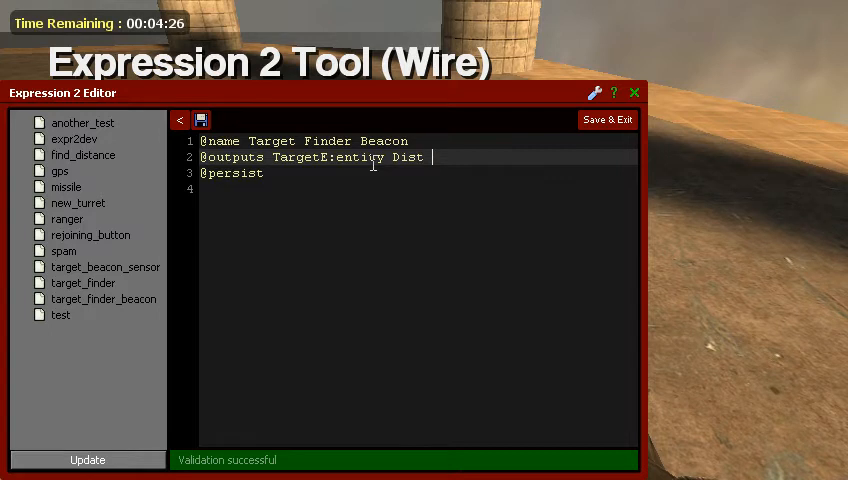
{"action": "type", "text": "PosX"}
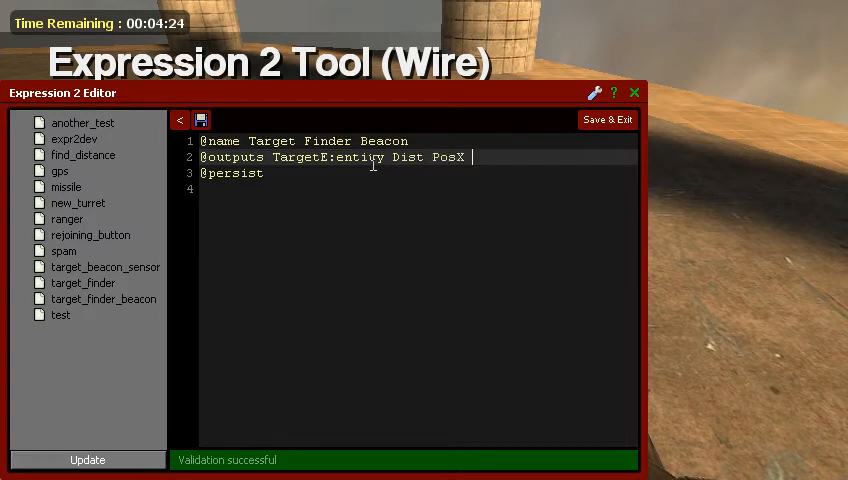
{"action": "type", "text": "PosY"}
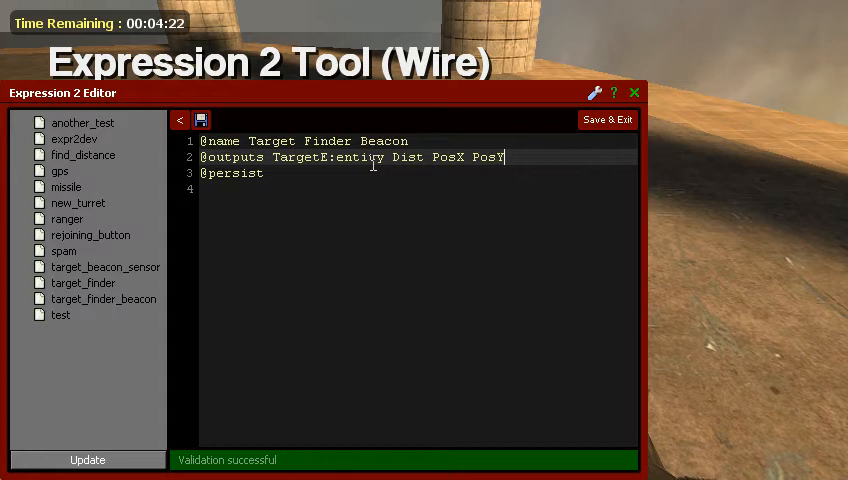
{"action": "type", "text": "PosZ"}
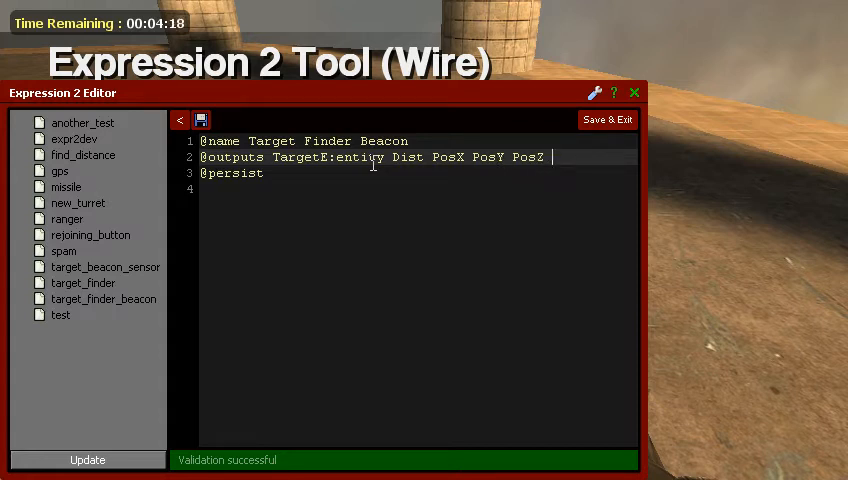
{"action": "type", "text": "Targ"}
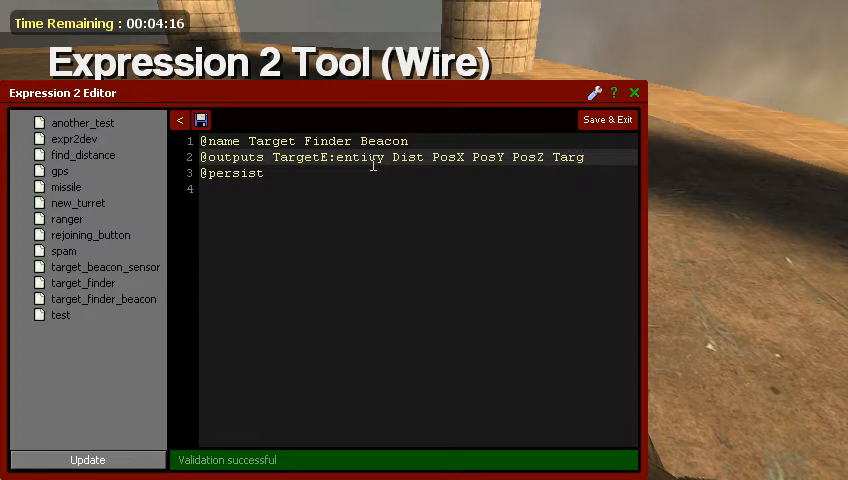
Persist X:vector and add an interval(5) line
{"action": "left_click", "coordinate": [582, 157]}
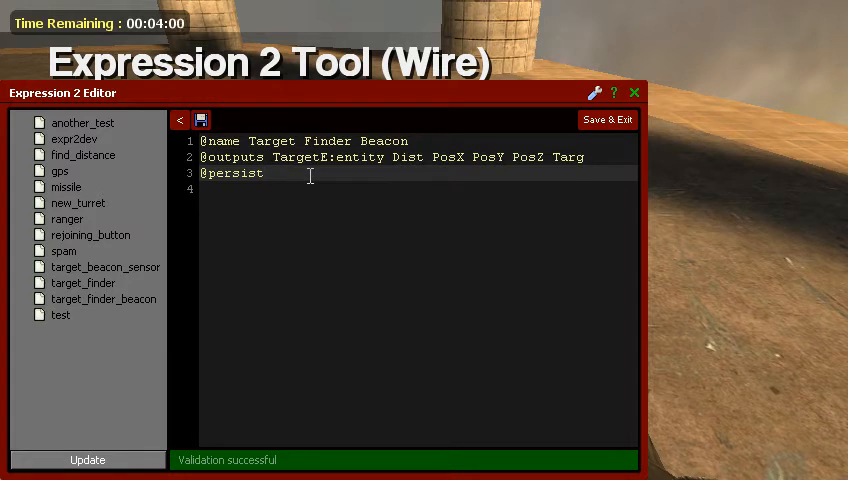
{"action": "type", "text": "X:"}
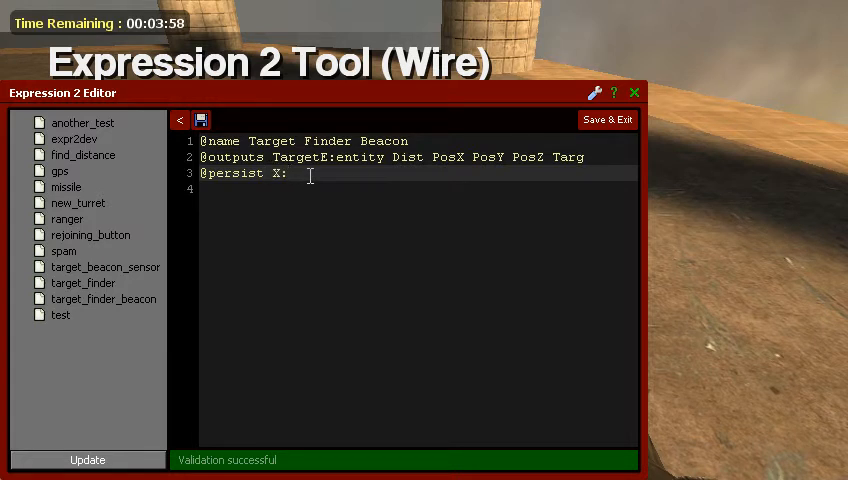
{"action": "type", "text": "vector"}
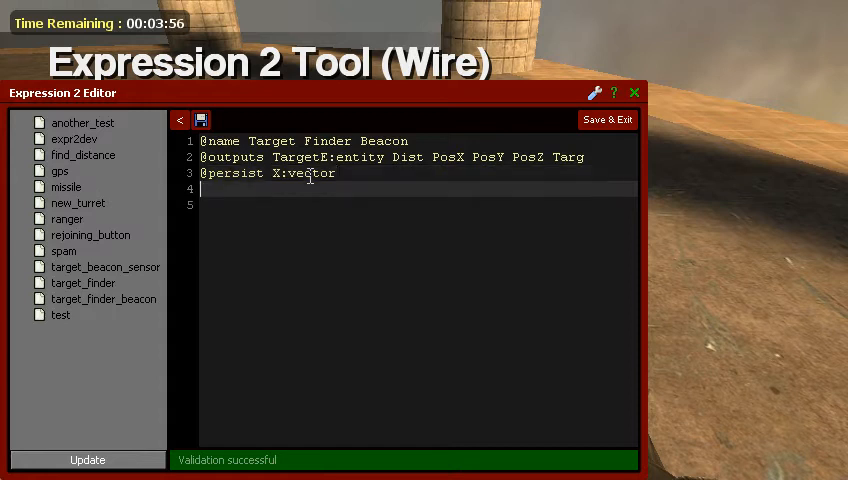
{"action": "type", "text": "in"}
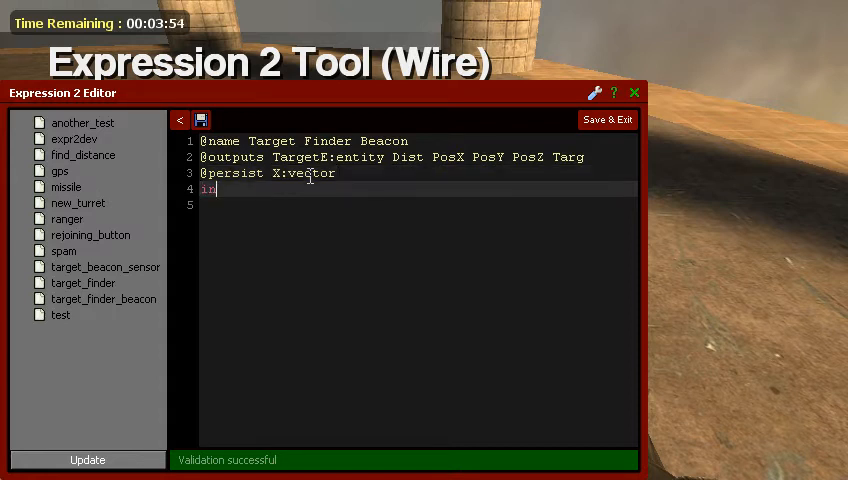
{"action": "type", "text": "terval(0"}
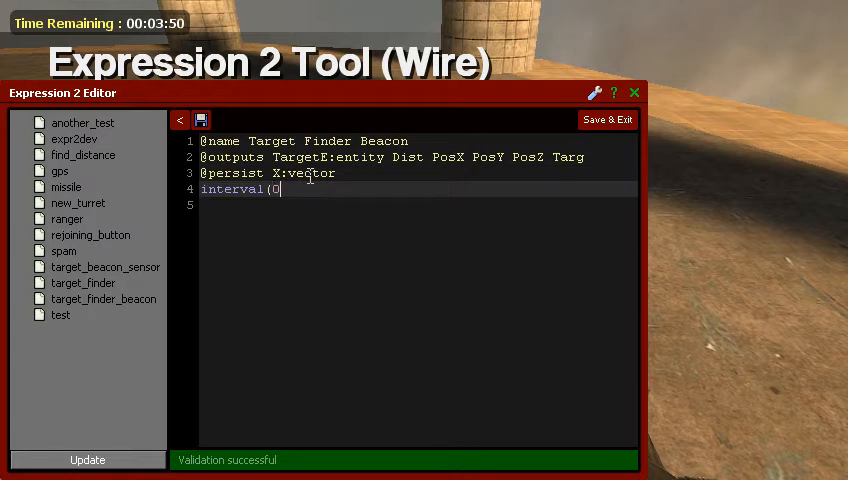
{"action": "type", "text": ".00"}
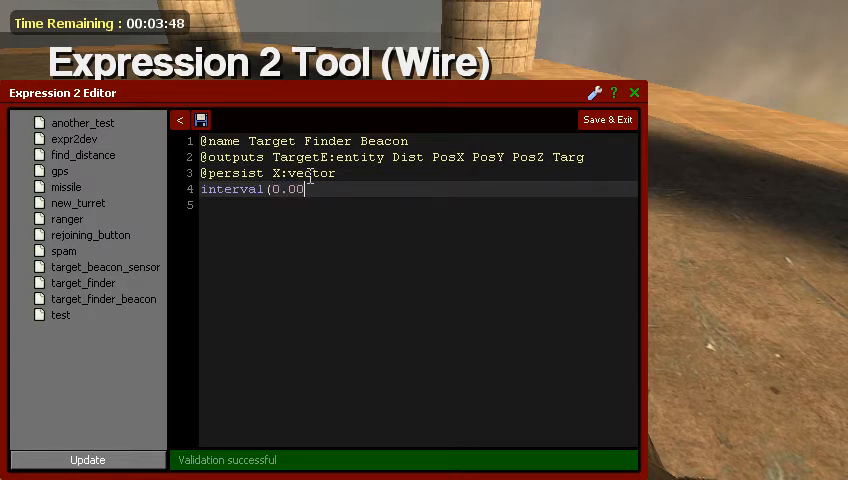
{"action": "type", "text": "1"}
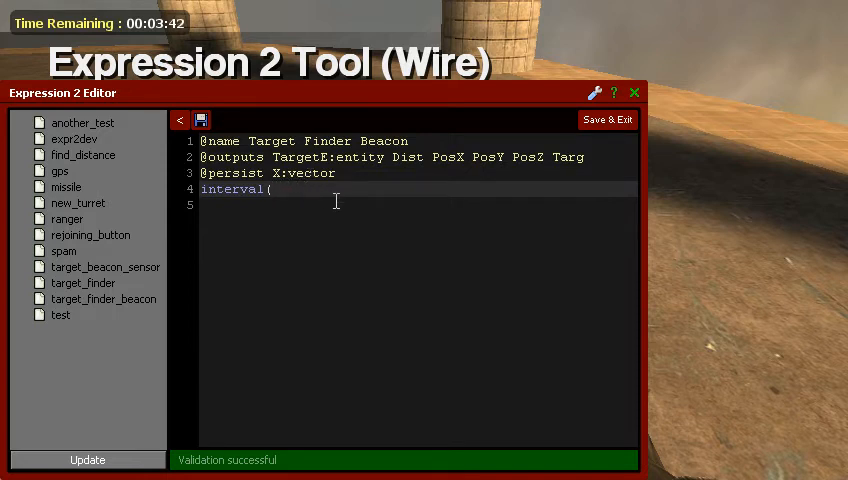
{"action": "type", "text": "5)"}
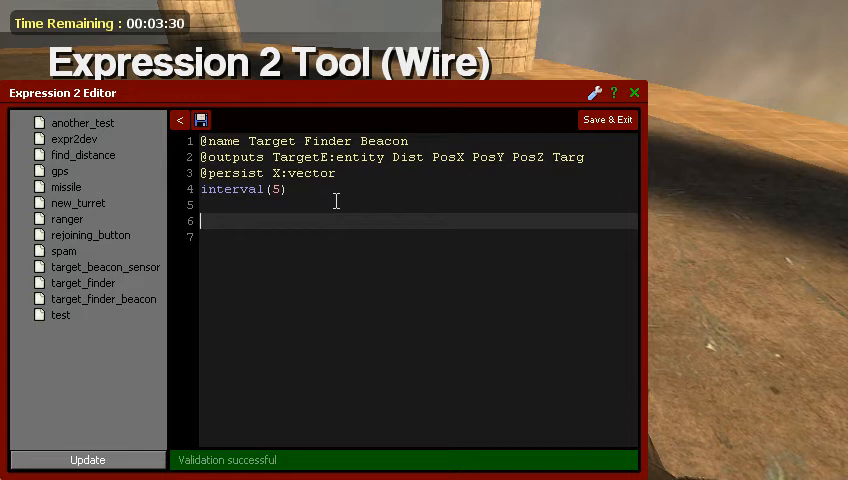
Search for models/props_junk/watermelon01.mdl with findByModel
{"action": "type", "text": "find"}
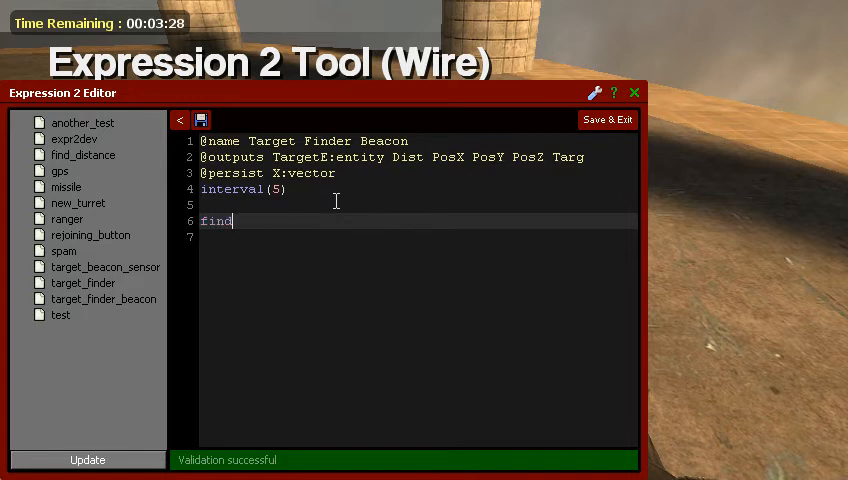
{"action": "type", "text": "ByModel("}
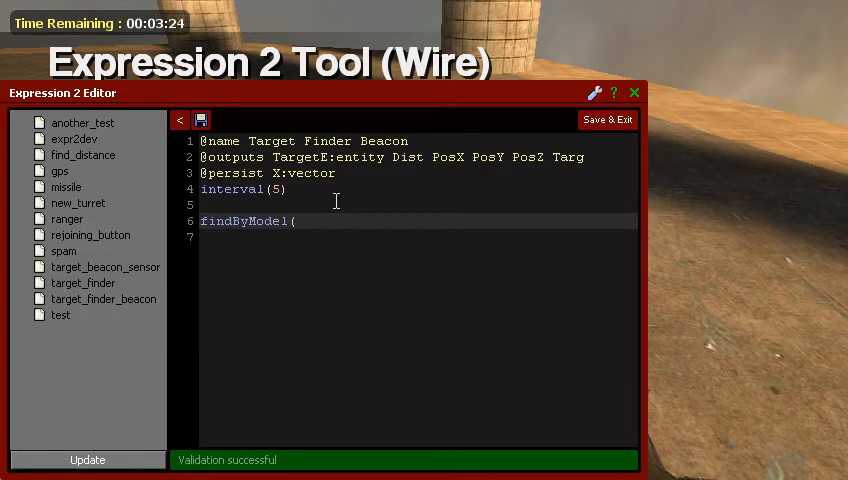
{"action": "type", "text": "\""}
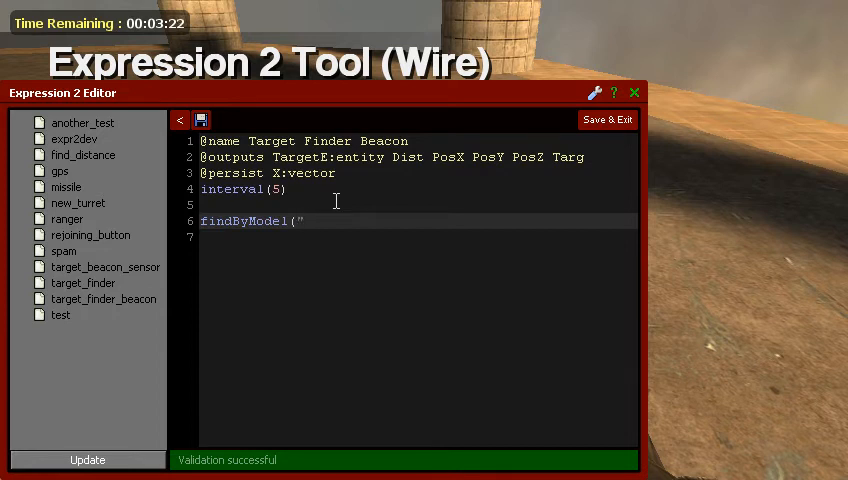
{"action": "type", "text": "models/props_junk/watermelon01.mdl"}
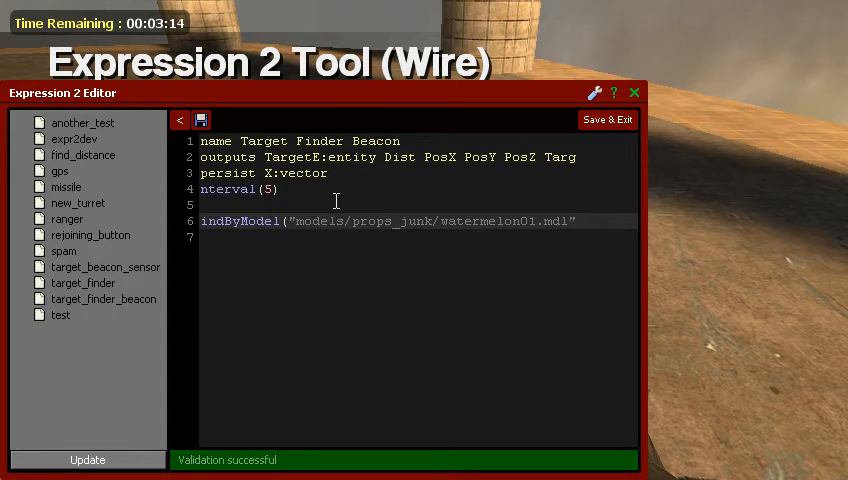
{"action": "type", "text": ")"}
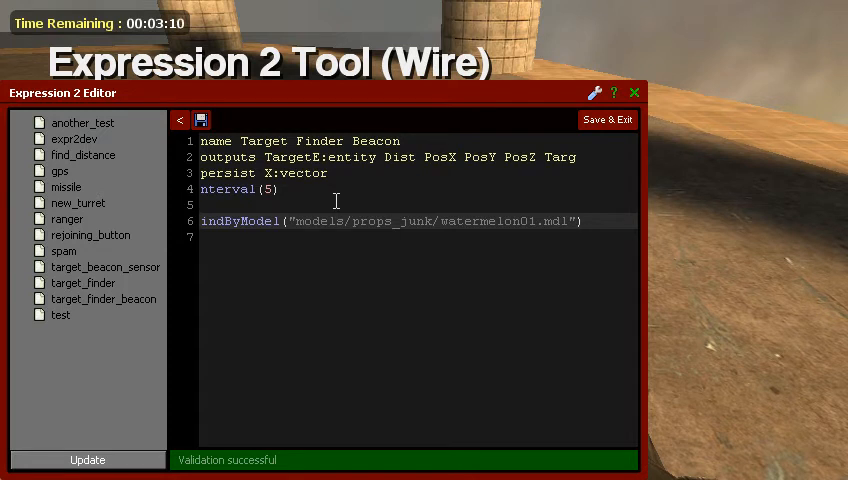
Store the first match in TargetE using findResult(1)
{"action": "type", "text": "TargetE ="}
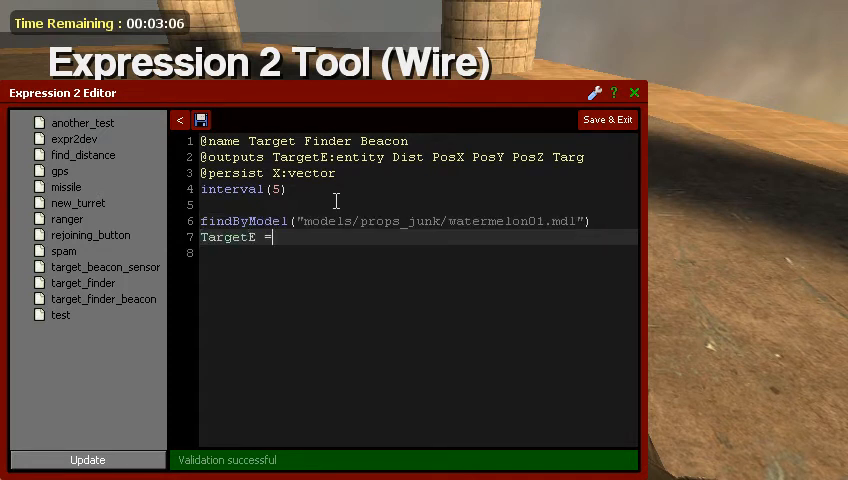
{"action": "type", "text": "find"}
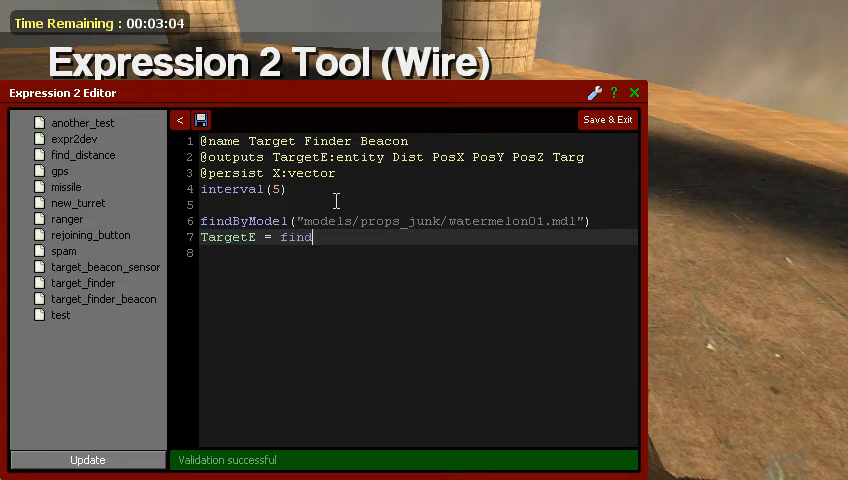
{"action": "type", "text": "Result()"}
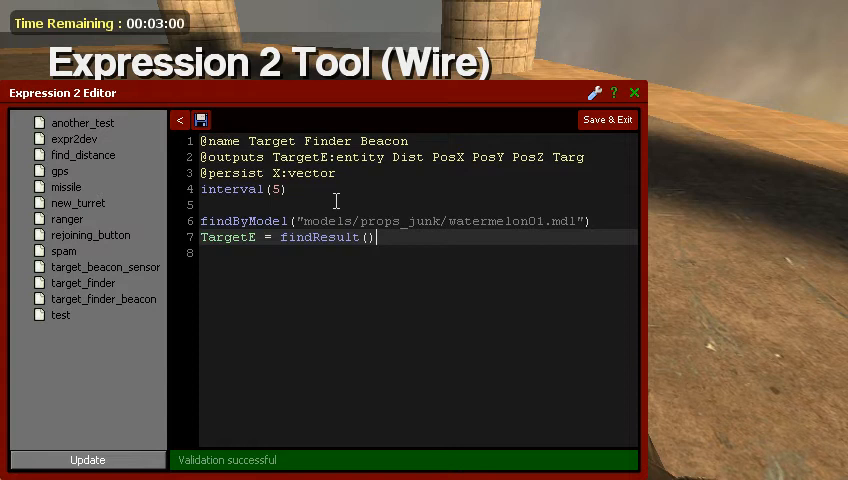
{"action": "type", "text": "1"}
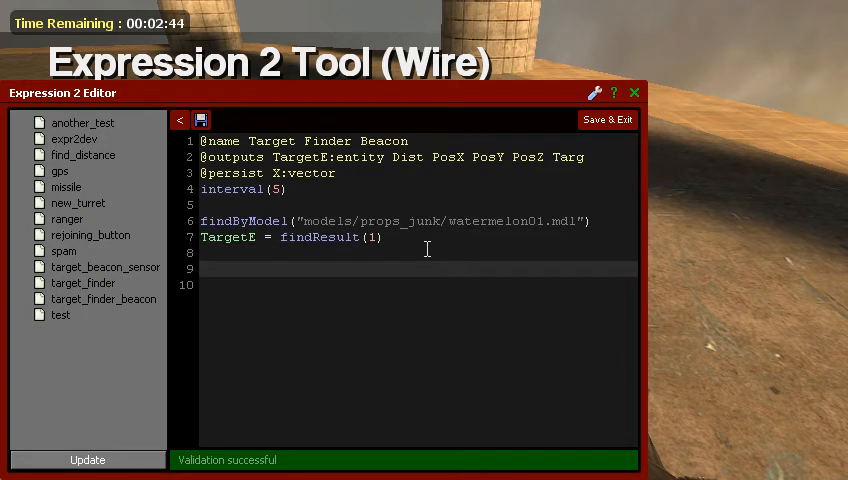
Set X to the chip's own position, entity():pos()
{"action": "type", "text": "X ="}
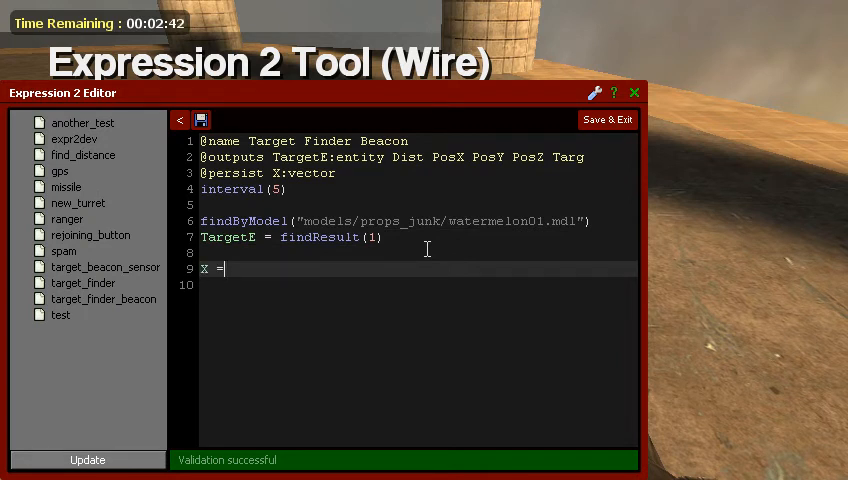
{"action": "type", "text": "entity()"}
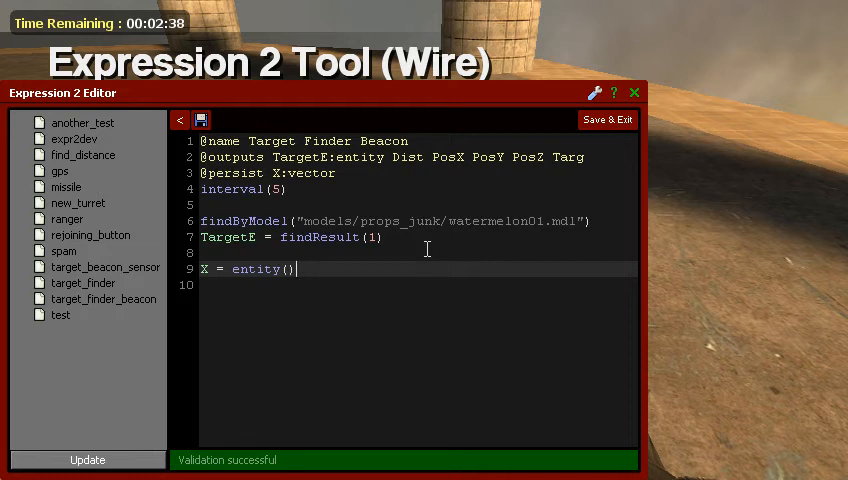
{"action": "type", "text": ";"}
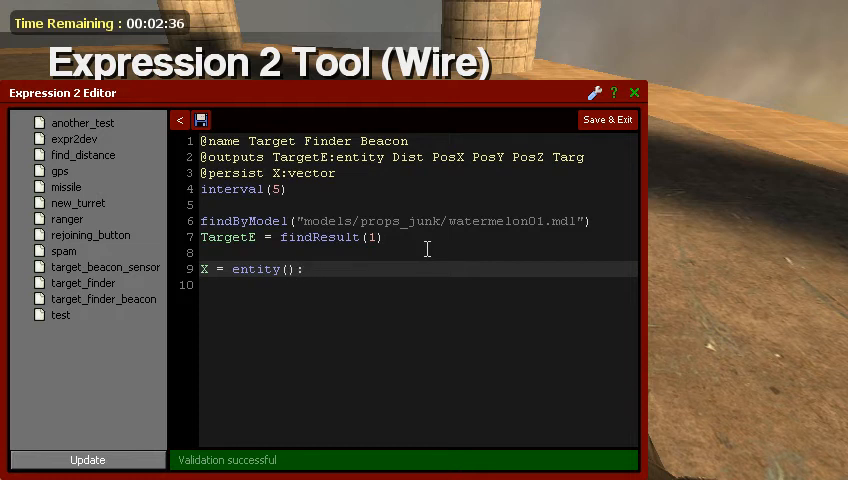
{"action": "type", "text": ":pos"}
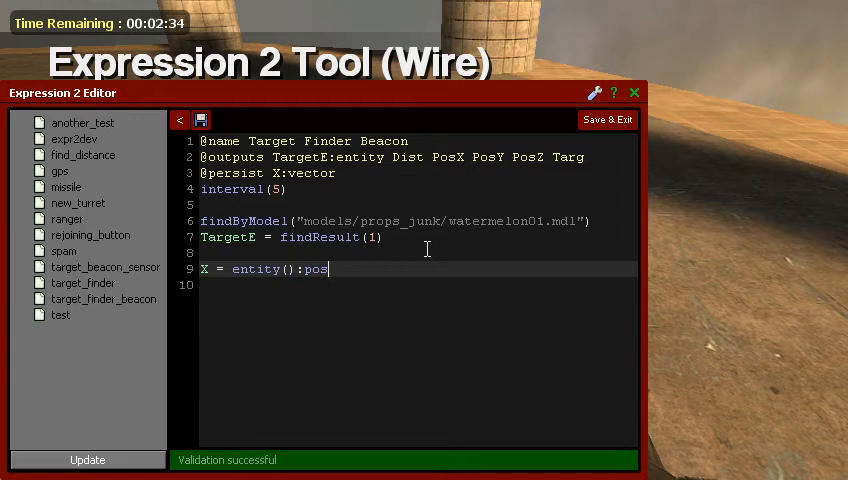
{"action": "type", "text": "()"}
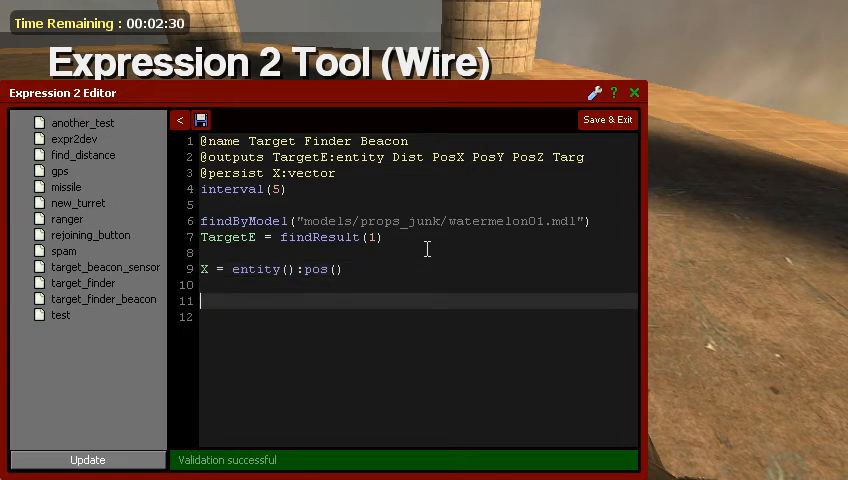
Set Dist = TargetE:pos():distance(X)
{"action": "type", "text": "Dist ="}
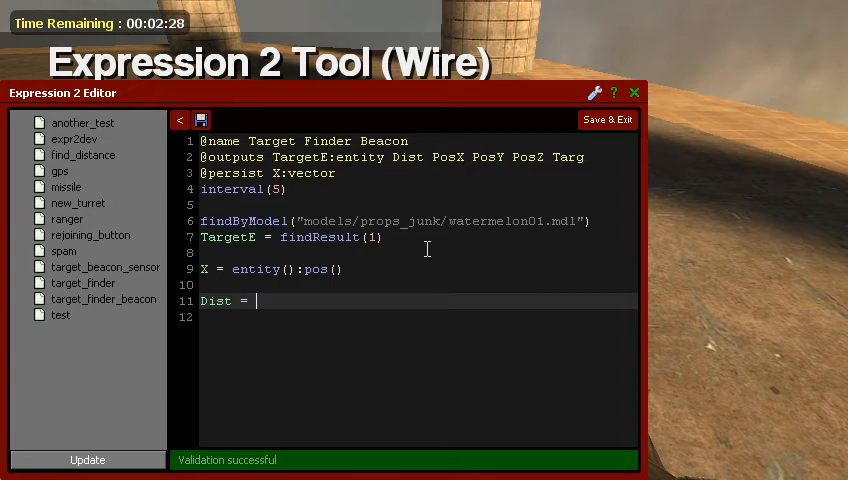
{"action": "type", "text": "TargetE"}
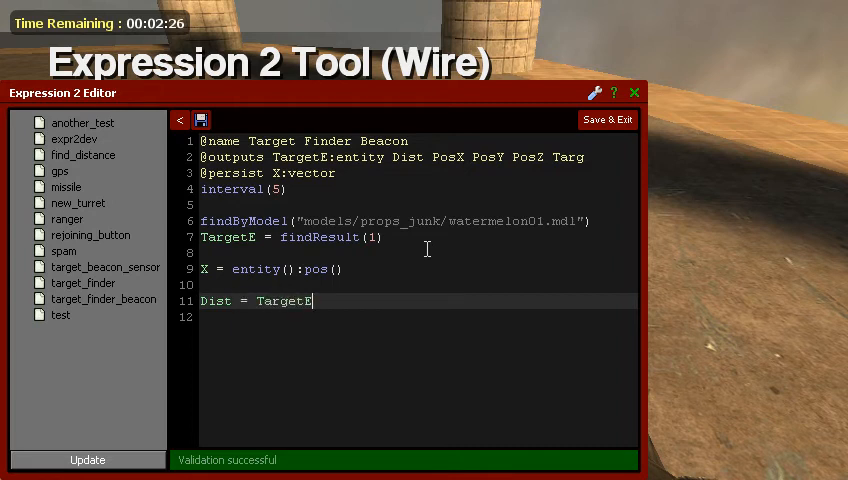
{"action": "type", "text": ":pos()"}
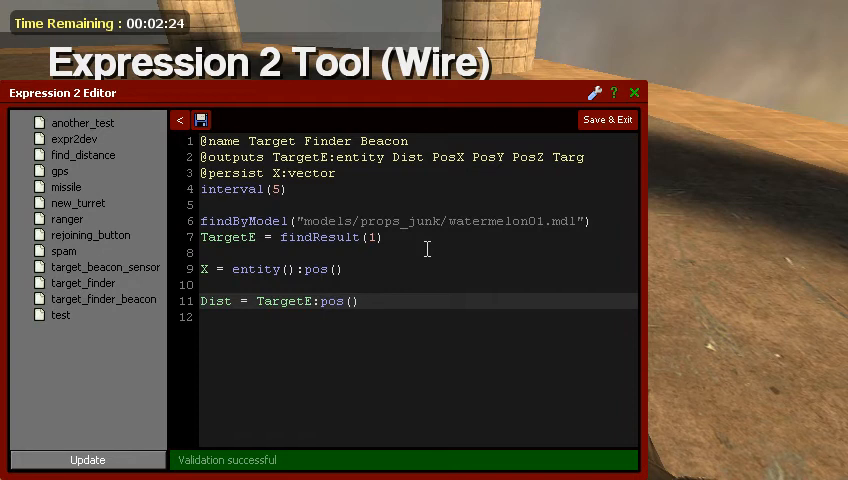
{"action": "type", "text": ":distance"}
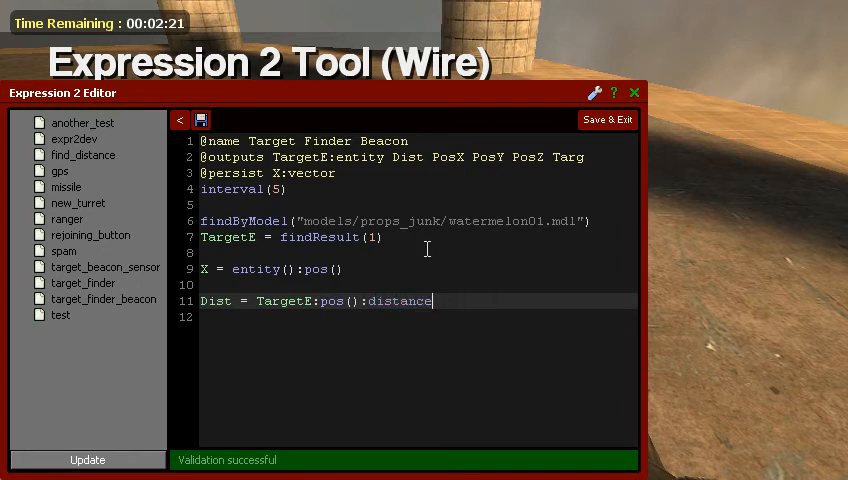
{"action": "type", "text": "("}
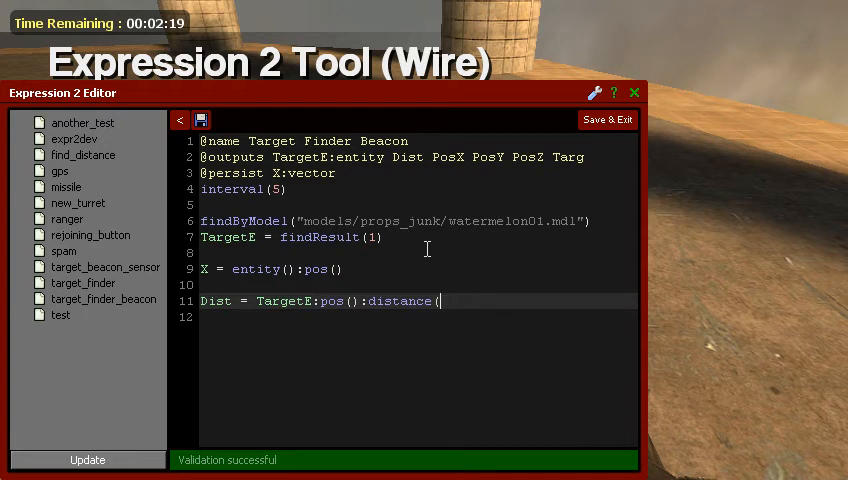
{"action": "type", "text": "X)"}
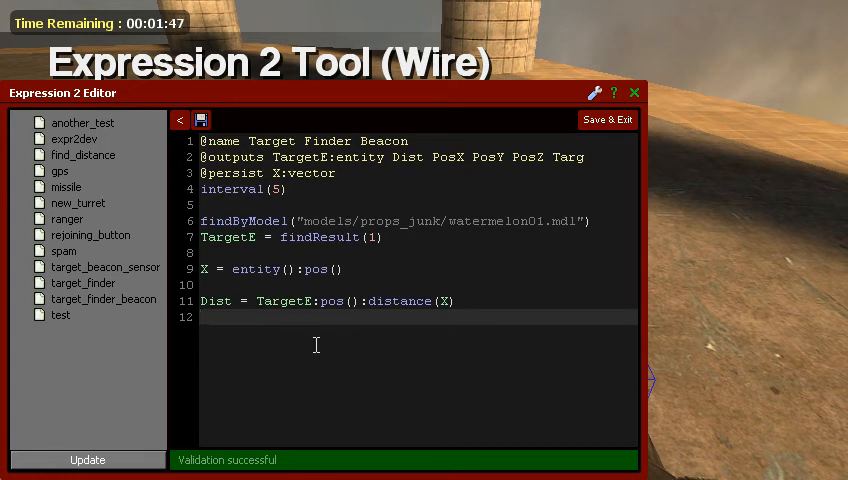
Remove a stray letter and set Pos = TargetE:pos()
{"action": "type", "text": "E"}
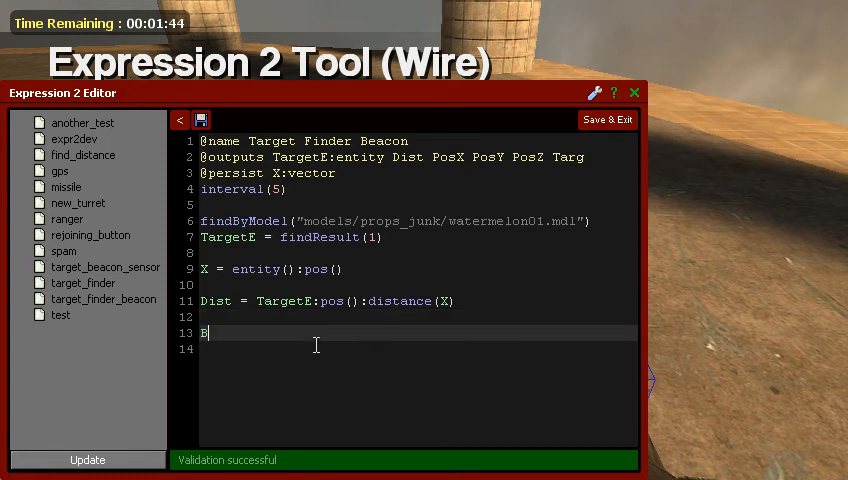
{"action": "key", "text": "backspace"}
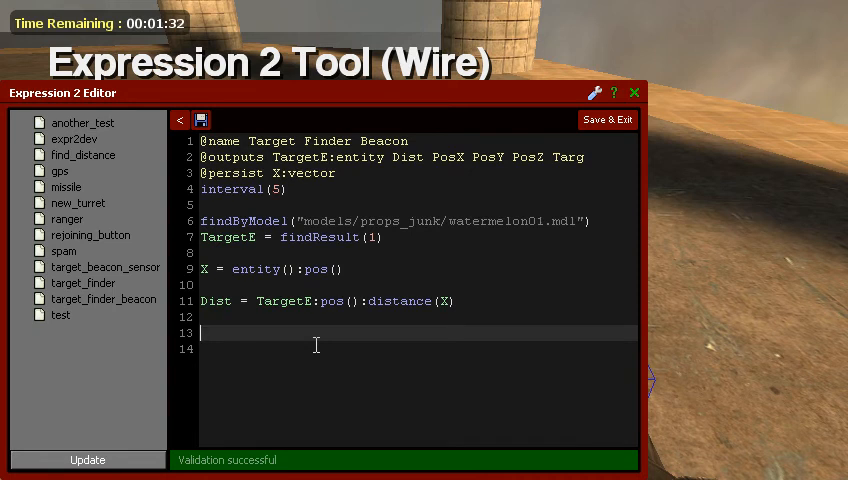
{"action": "type", "text": "Pos"}
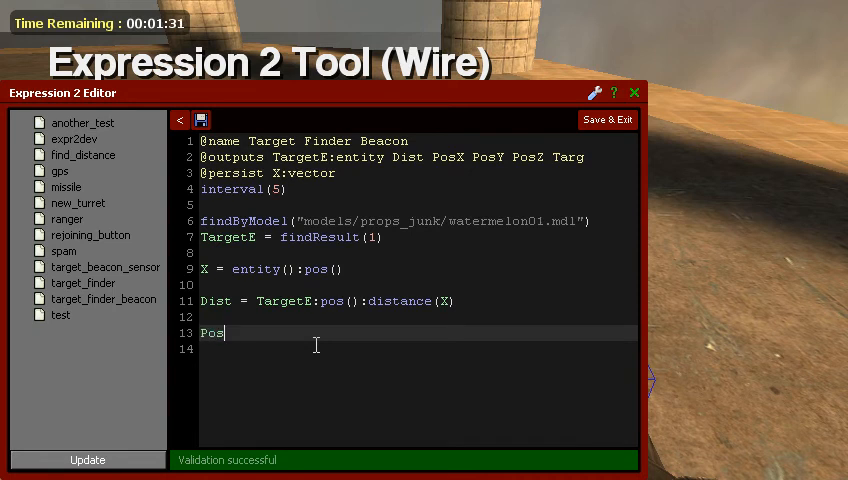
{"action": "type", "text": "=Target"}
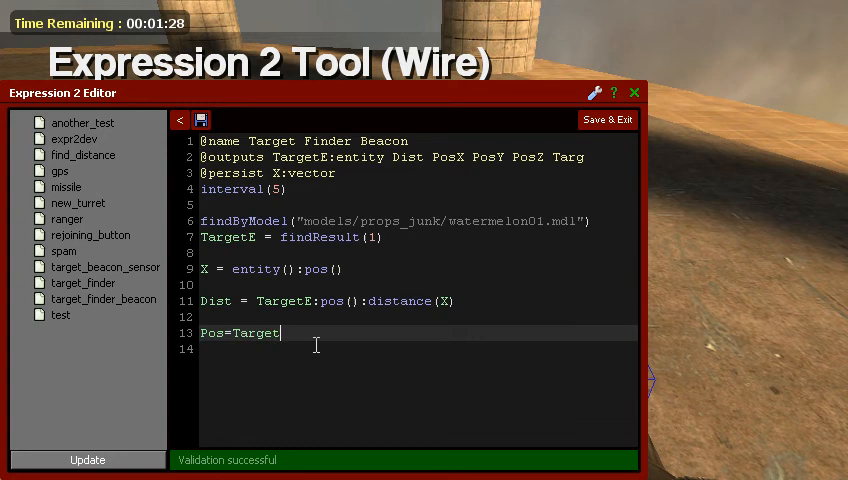
{"action": "type", "text": "E:pos"}
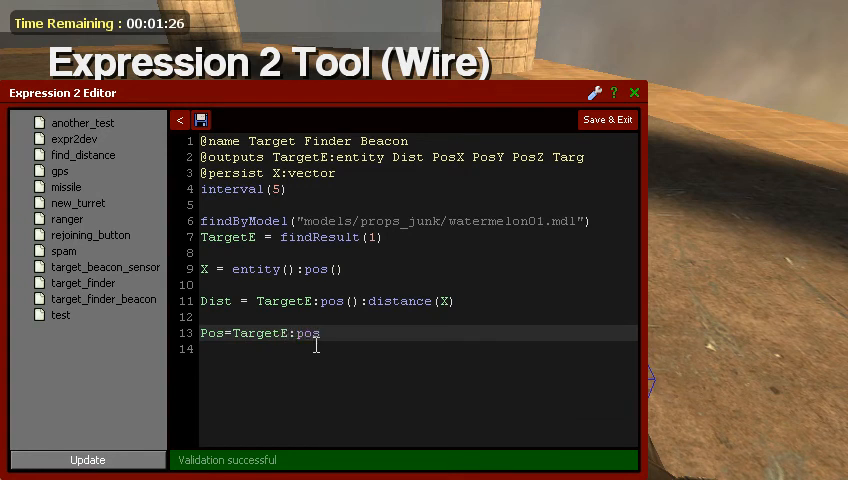
{"action": "type", "text": "()"}
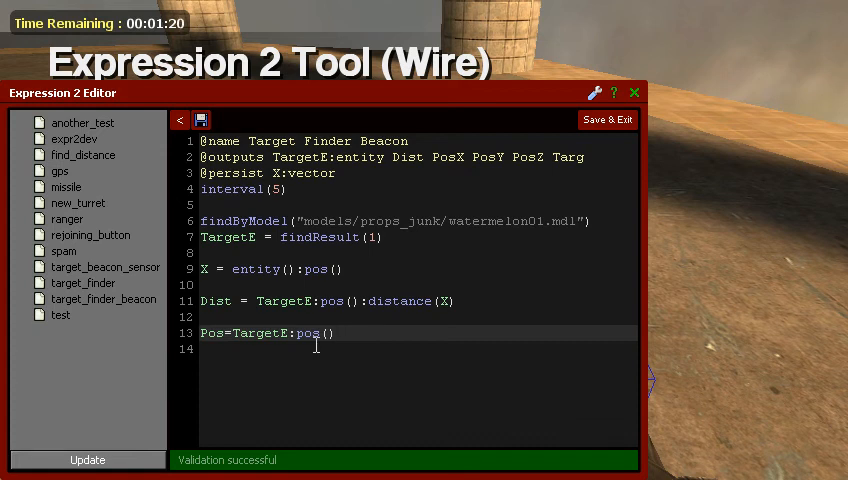
Assign PosX from Pos:x() for the target's coordinate split
{"action": "type", "text": "P"}
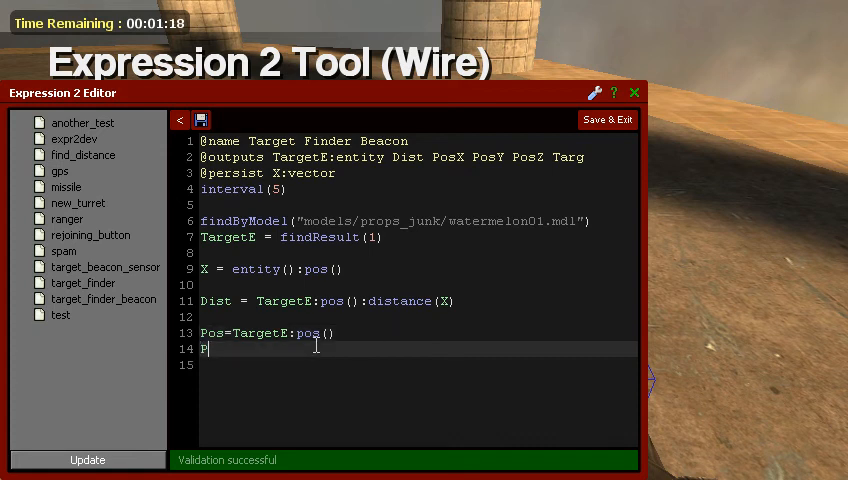
{"action": "type", "text": "osX"}
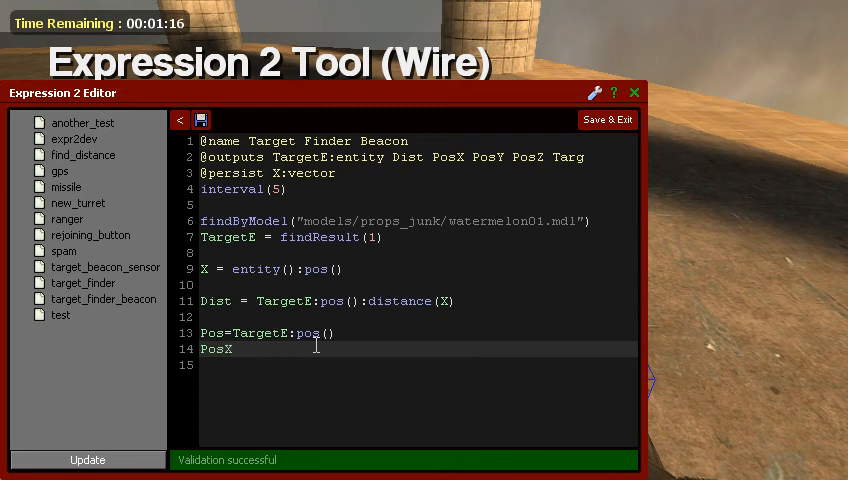
{"action": "type", "text": "=P"}
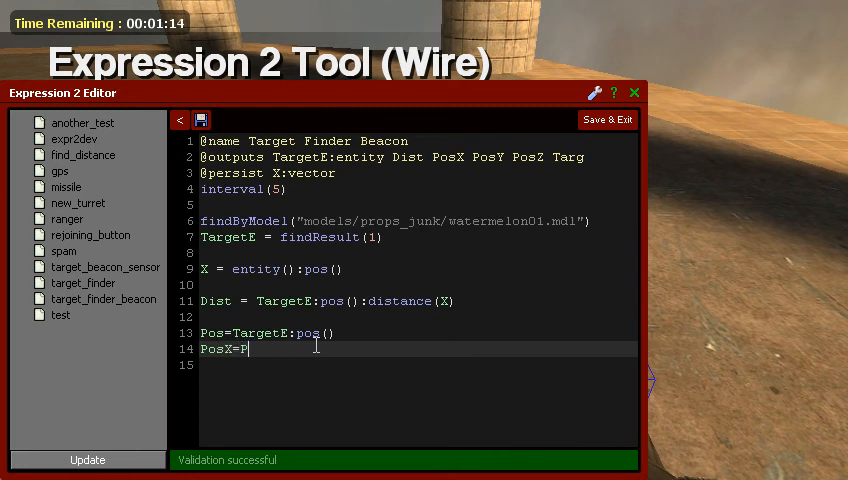
{"action": "type", "text": "os:x"}
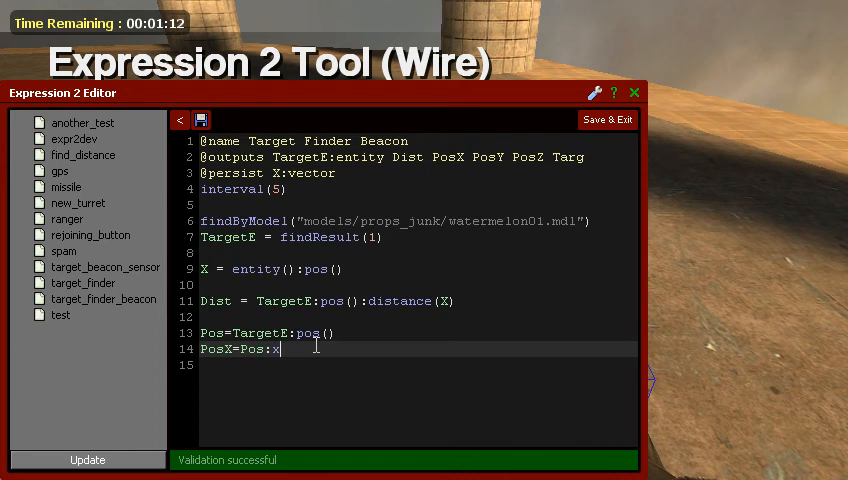
{"action": "type", "text": "()"}
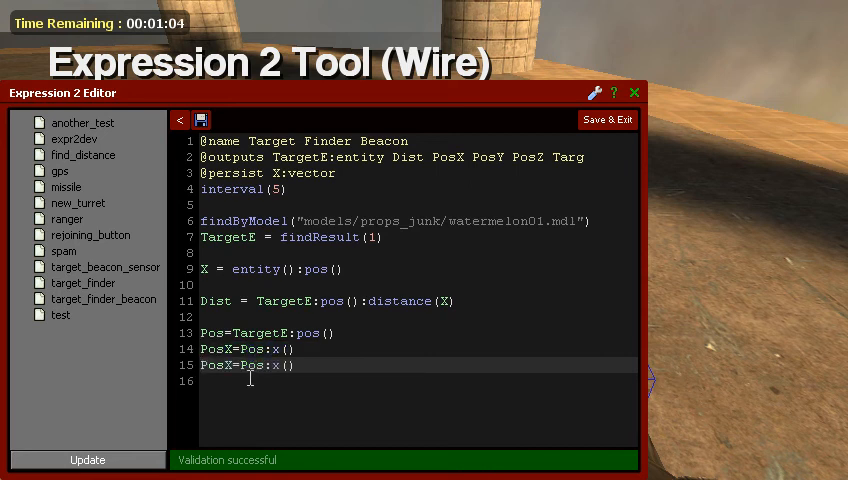
{"action": "type", "text": "PosX=Pos:x()"}
{"action": "left_click", "coordinate": [418, 381]}
{"action": "type", "text": "PosZ=Pos:z("}
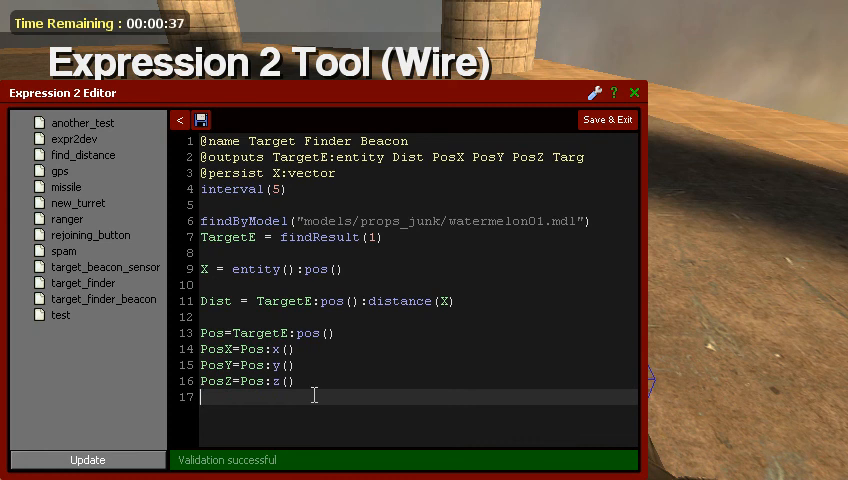
Add 'Targ = PosX!=0' on line 17 so Targ flags a found target, then Save & Exit
{"action": "type", "text": "Targ"}
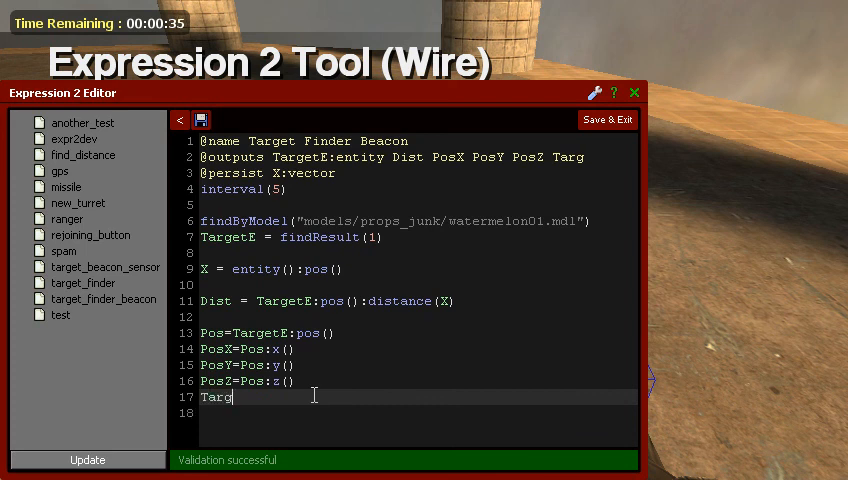
{"action": "type", "text": "="}
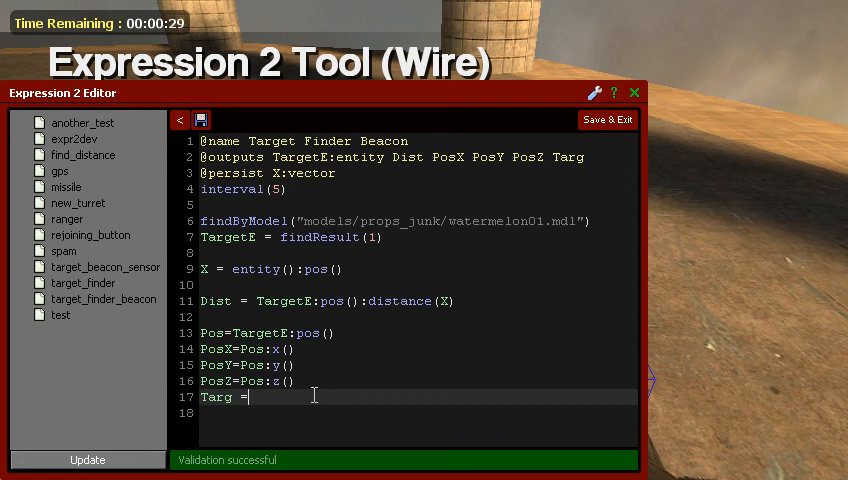
{"action": "type", "text": "Pos"}
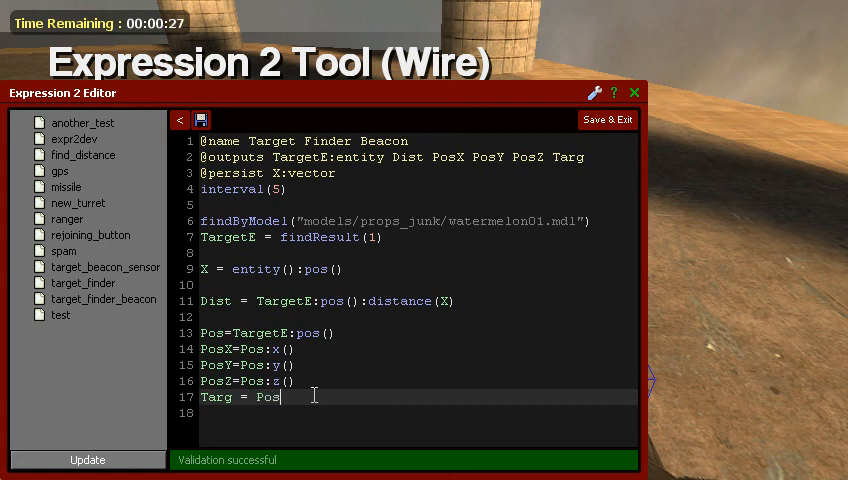
{"action": "type", "text": "Z"}
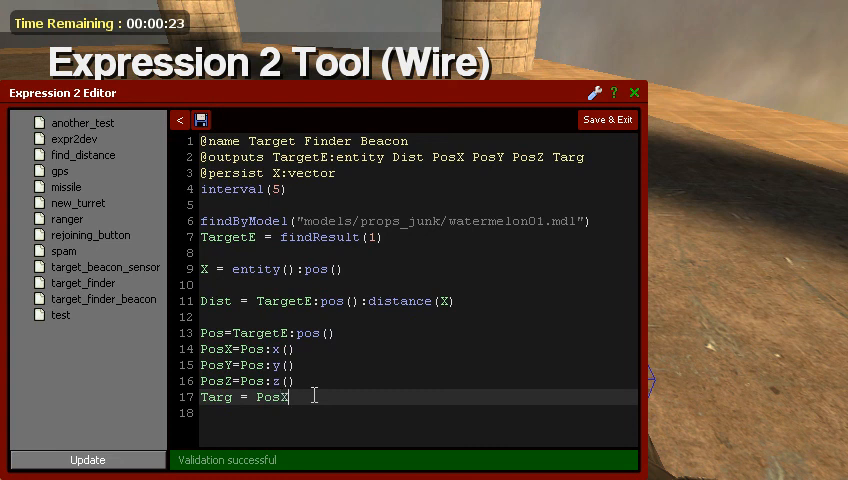
{"action": "type", "text": "!=0"}
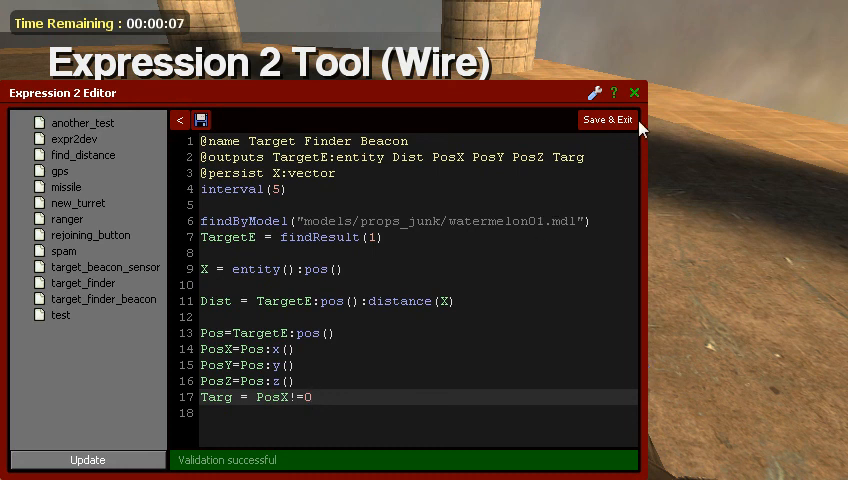
{"action": "left_click", "coordinate": [601, 120]}
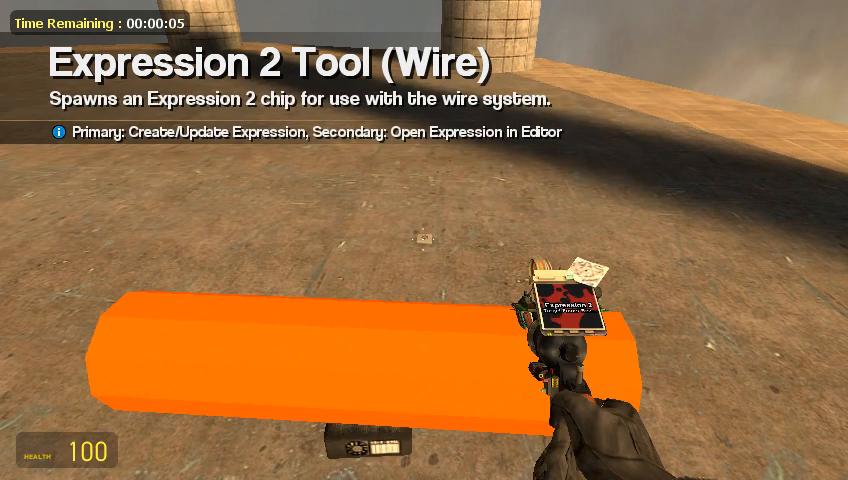